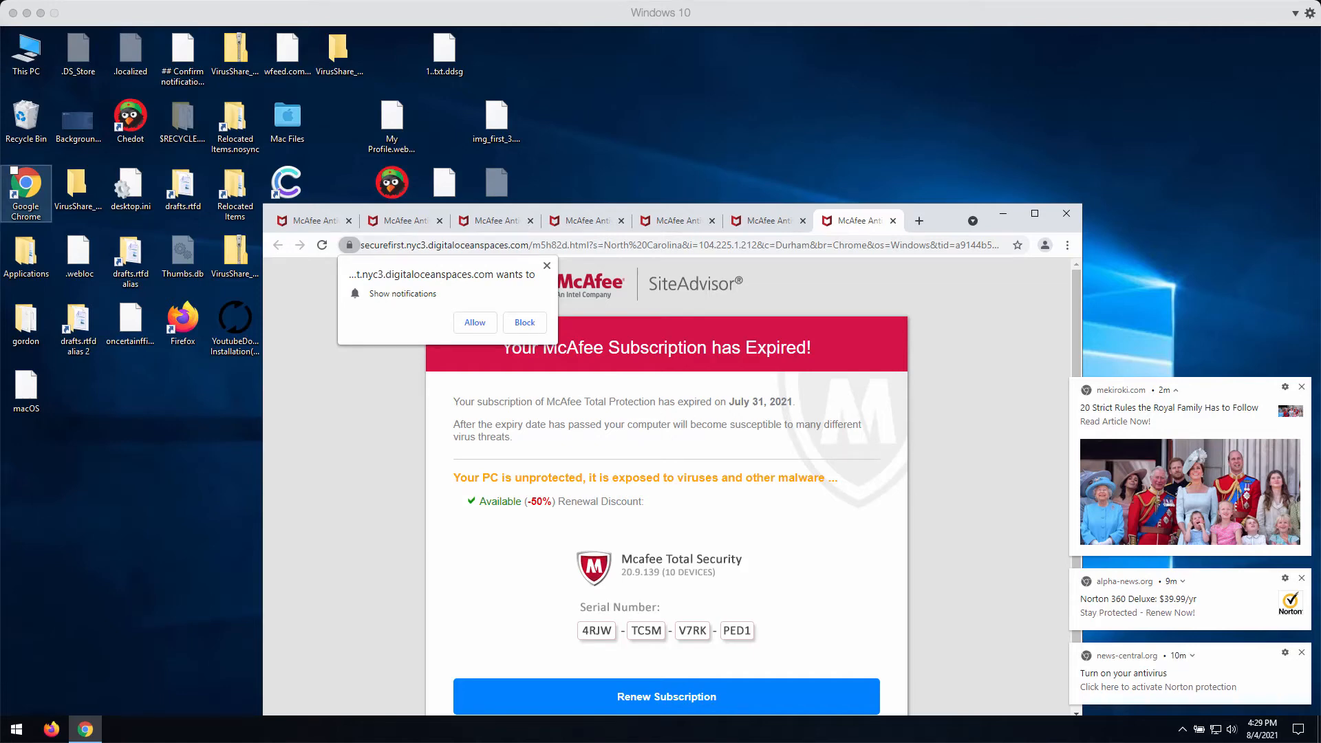
{"action": "mouse_move", "coordinate": [1019, 268]}
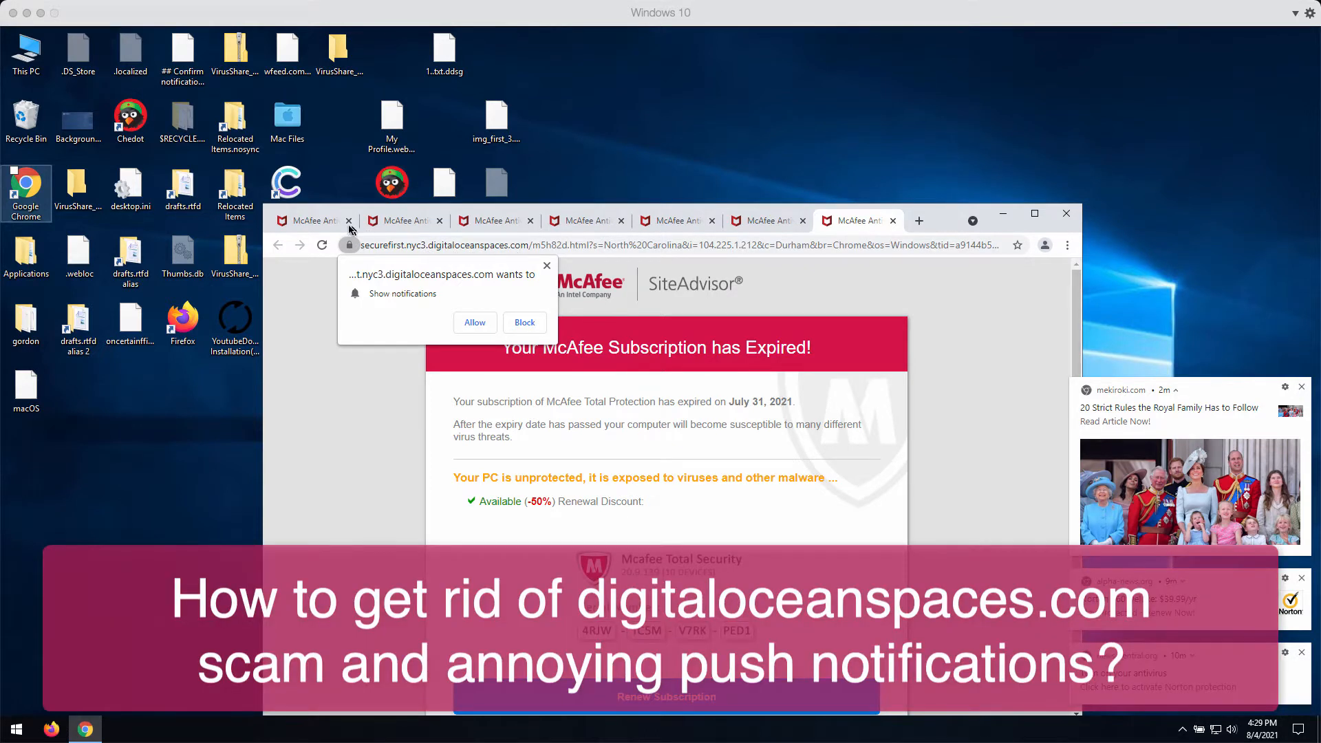
{"action": "mouse_move", "coordinate": [401, 220]}
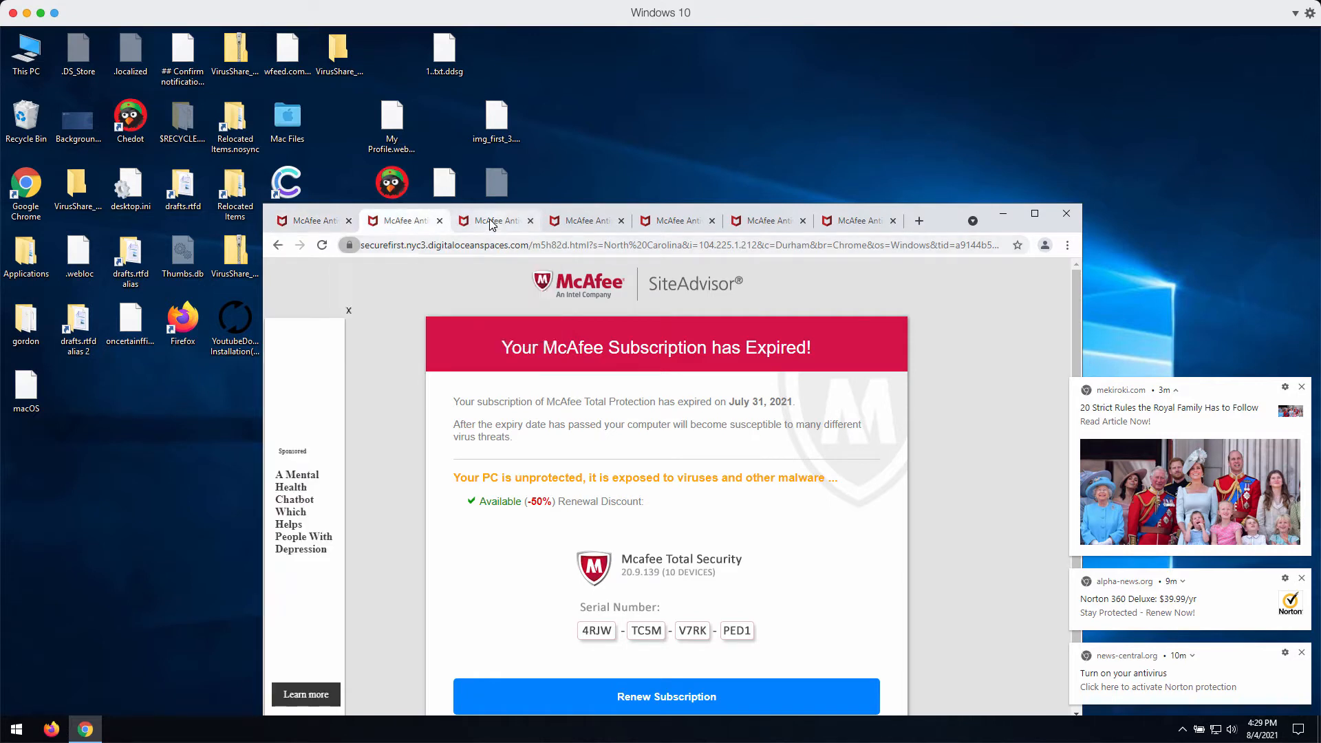
Close the duplicate fake McAfee scam tabs so only one tab remains
{"action": "left_click", "coordinate": [495, 220]}
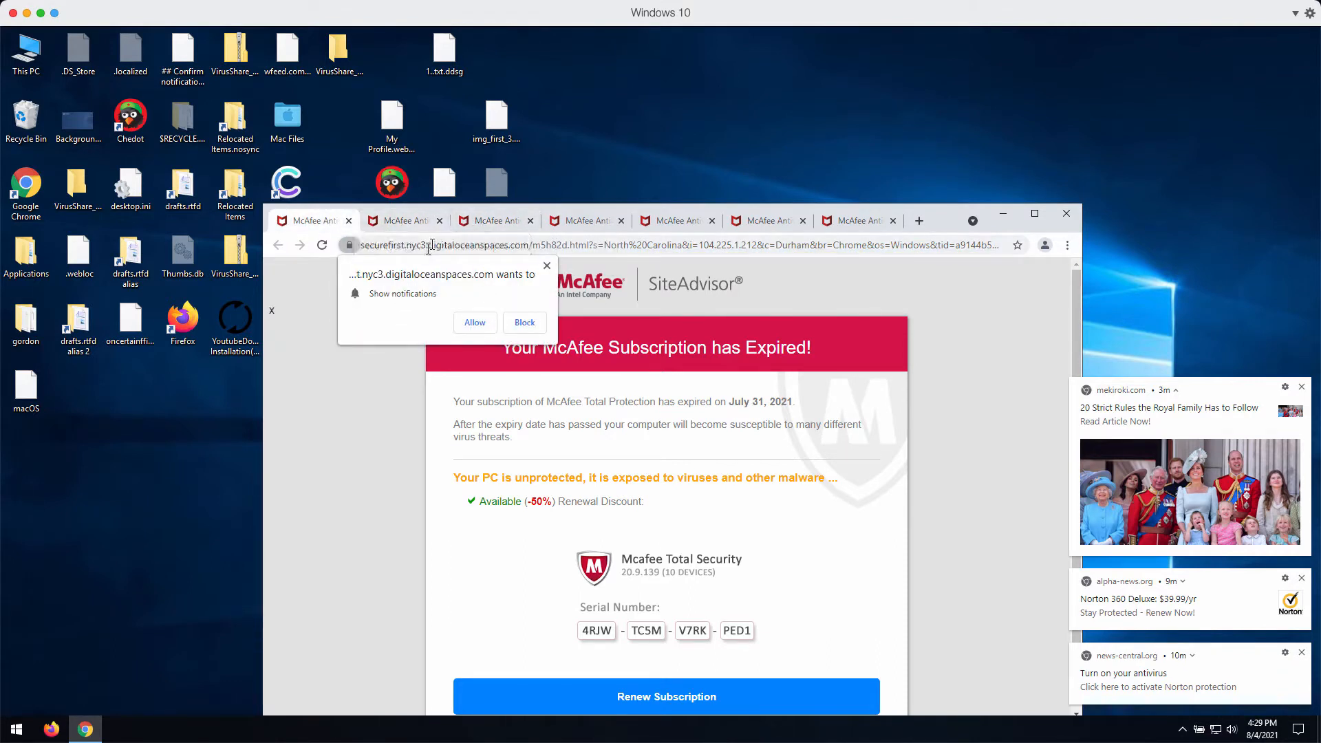
{"action": "mouse_move", "coordinate": [437, 220]}
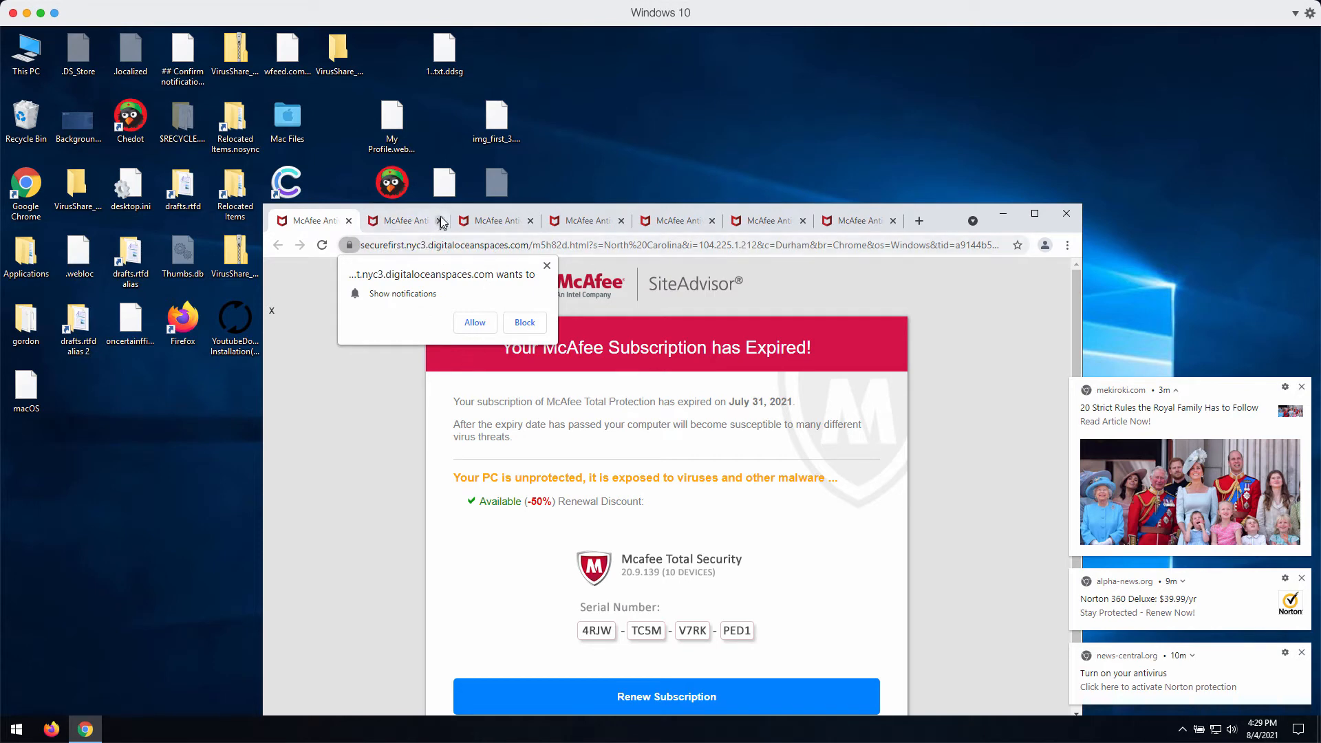
{"action": "mouse_move", "coordinate": [542, 259]}
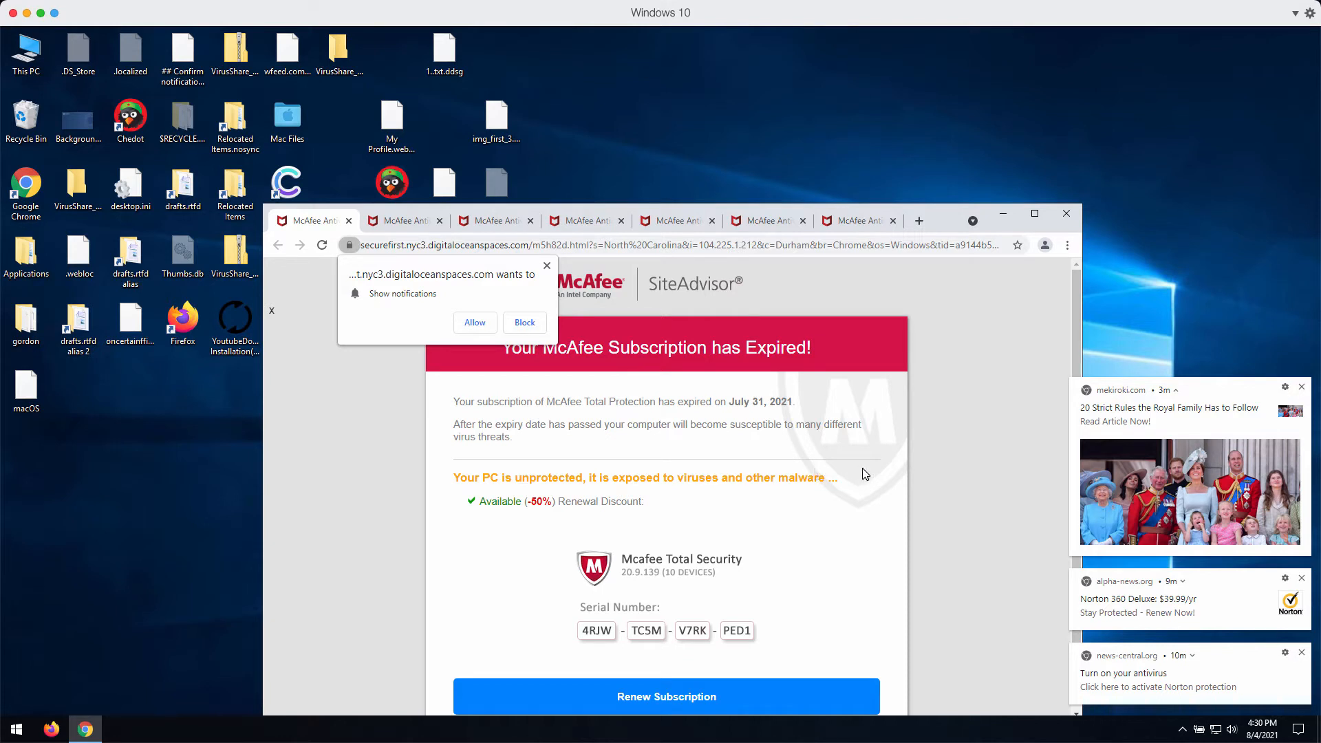
{"action": "mouse_move", "coordinate": [446, 315]}
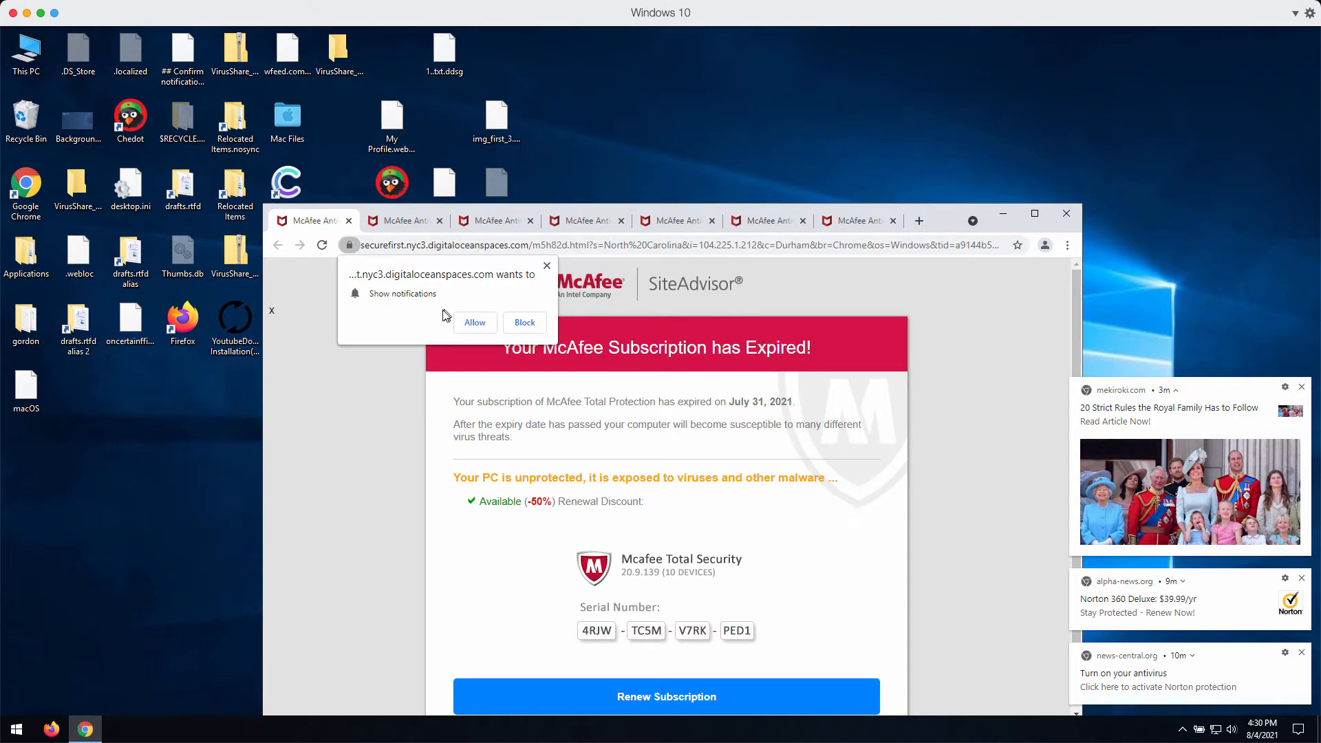
{"action": "mouse_move", "coordinate": [484, 283]}
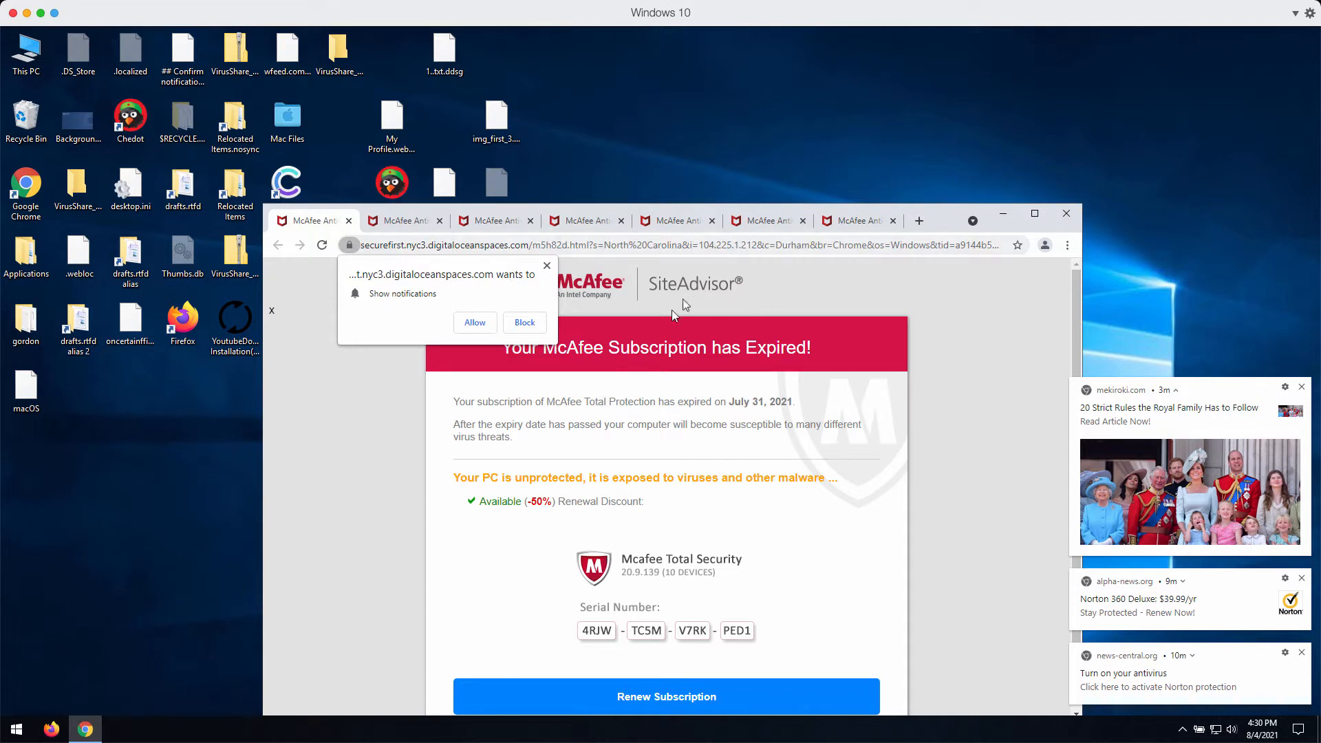
{"action": "mouse_move", "coordinate": [651, 504]}
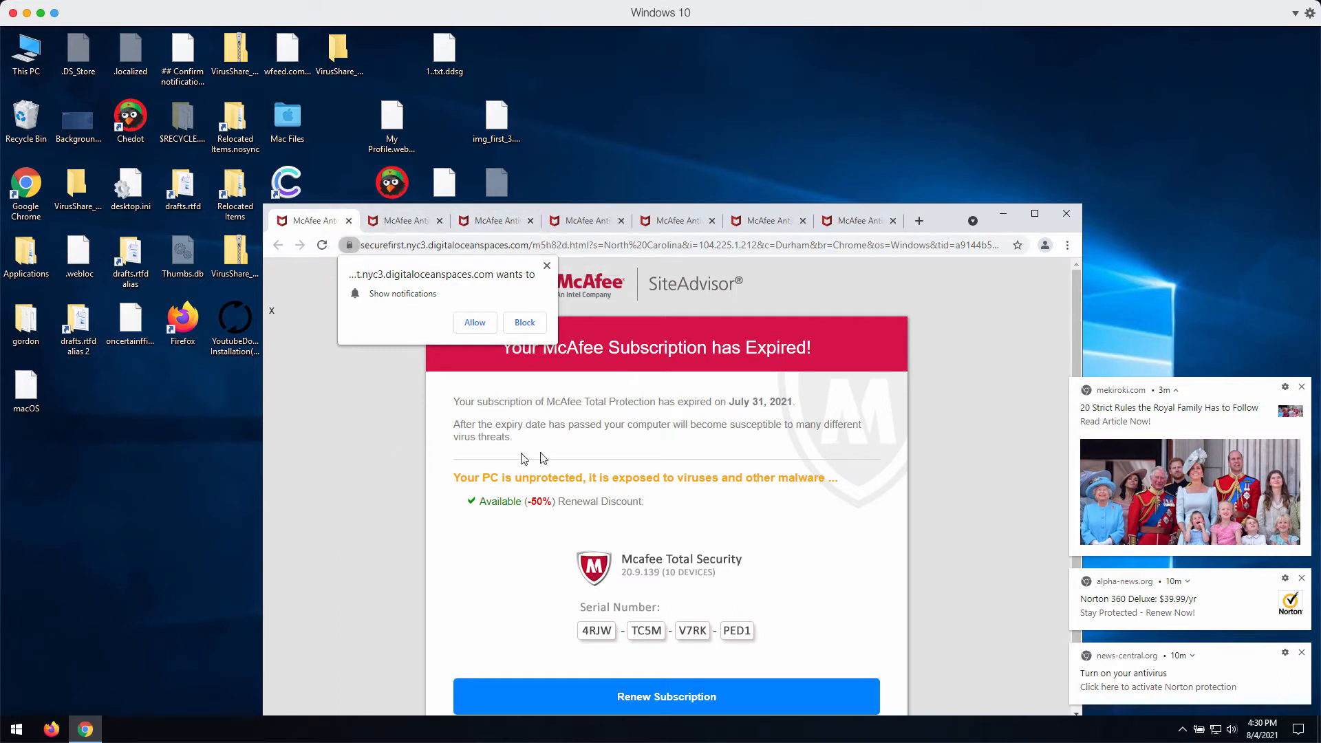
{"action": "mouse_move", "coordinate": [405, 274]}
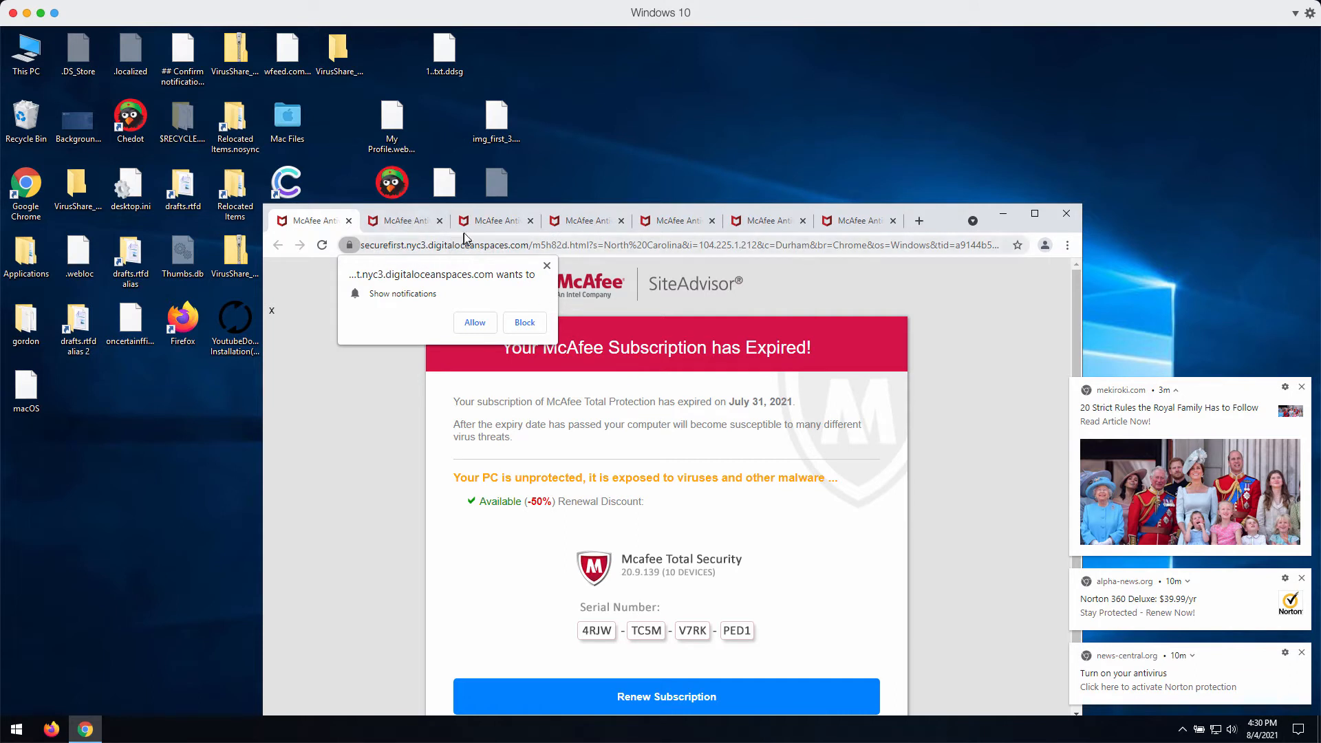
{"action": "mouse_move", "coordinate": [491, 220]}
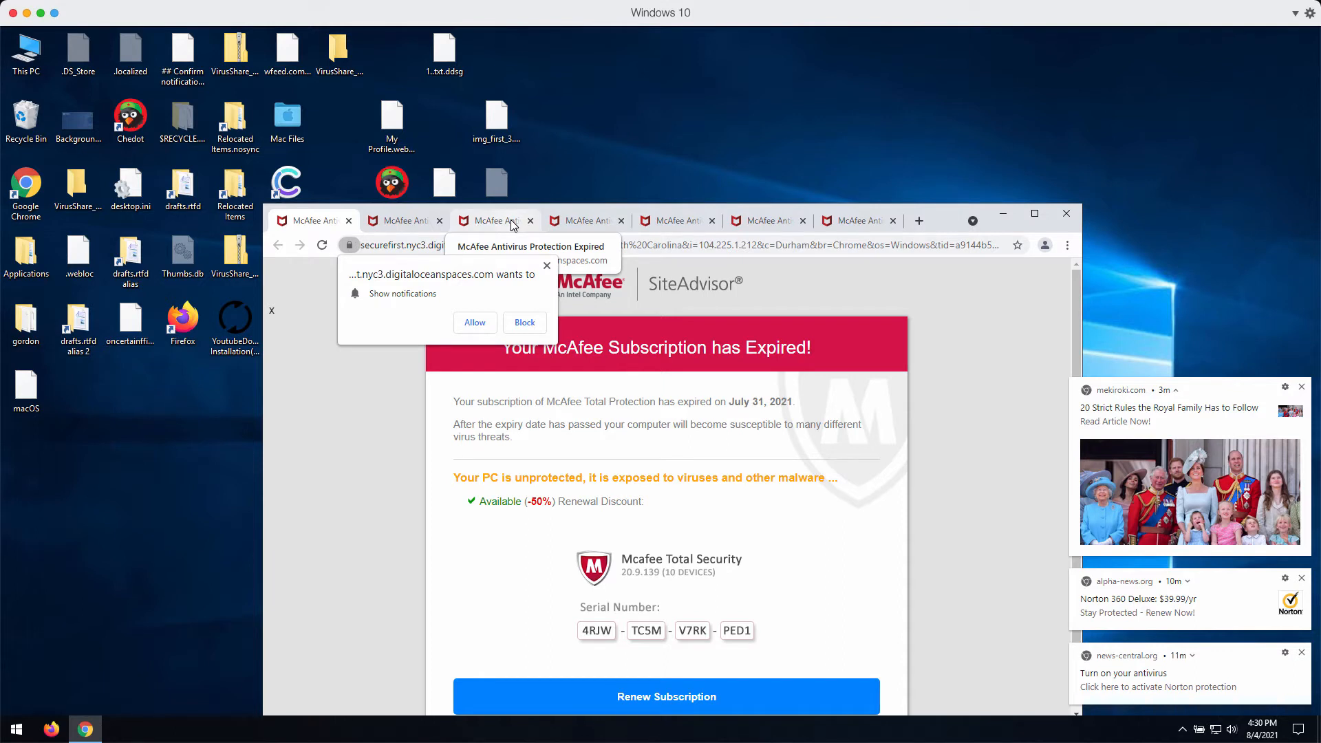
{"action": "mouse_move", "coordinate": [492, 227]}
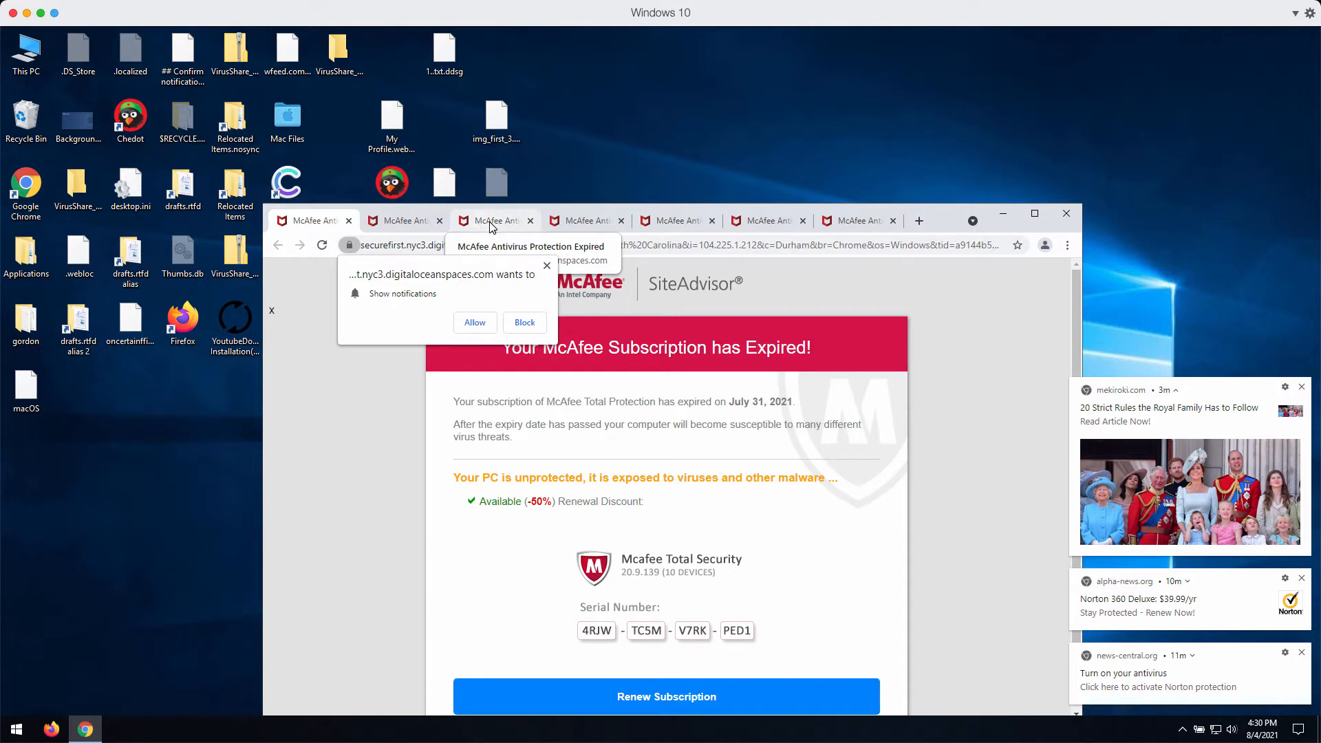
{"action": "mouse_move", "coordinate": [502, 223]}
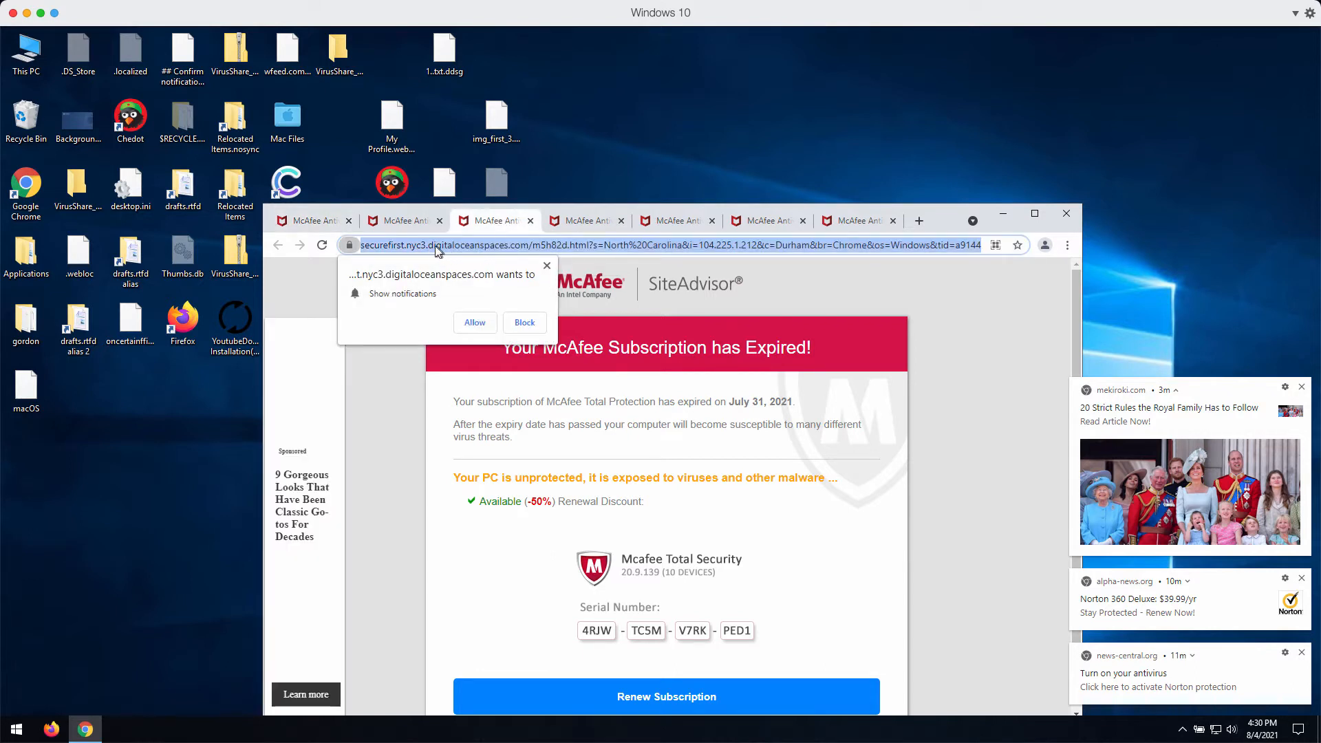
{"action": "mouse_move", "coordinate": [481, 260]}
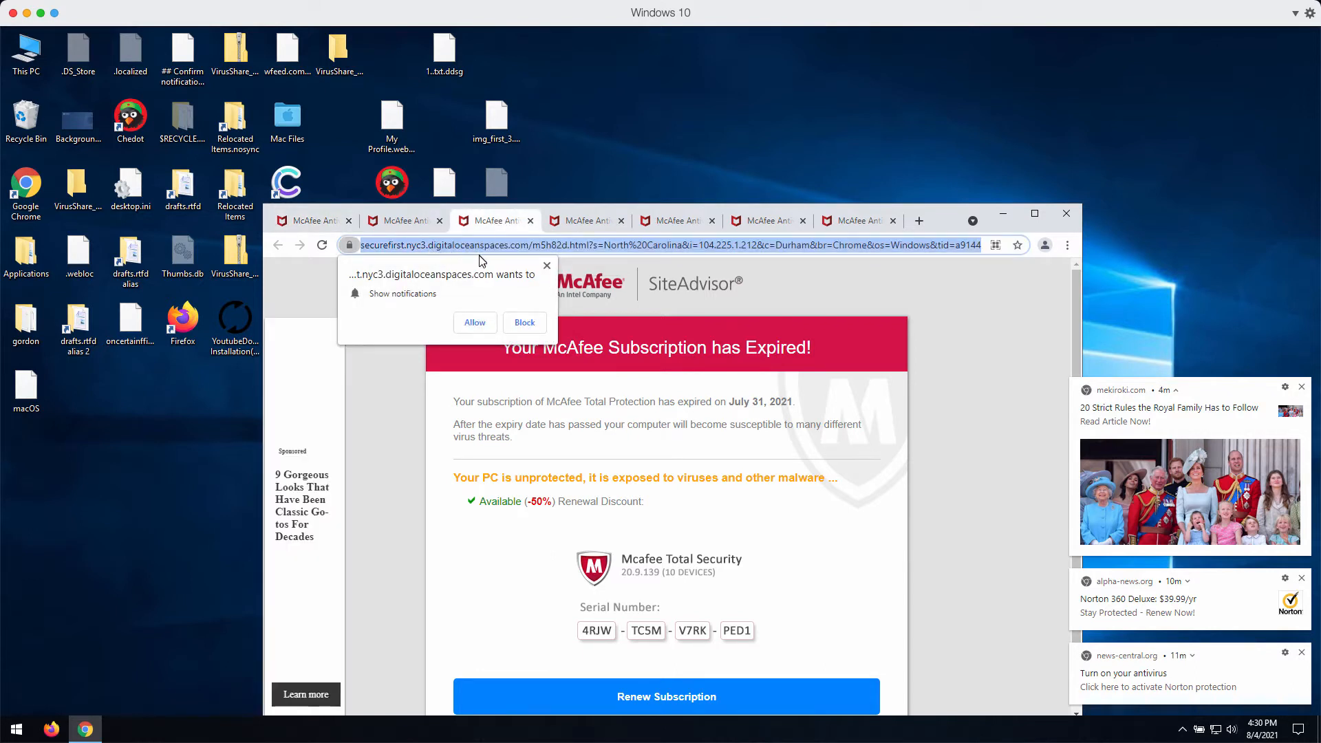
{"action": "mouse_move", "coordinate": [468, 246]}
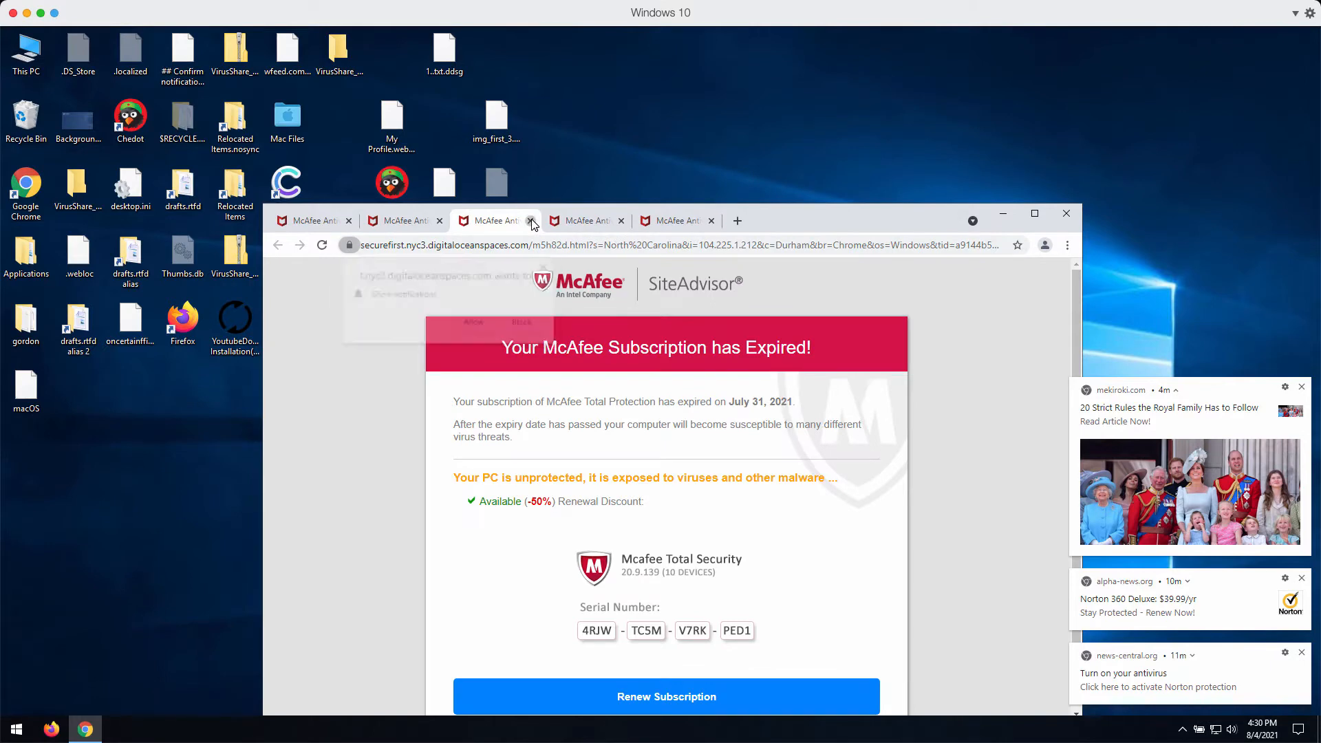
{"action": "left_click", "coordinate": [531, 220]}
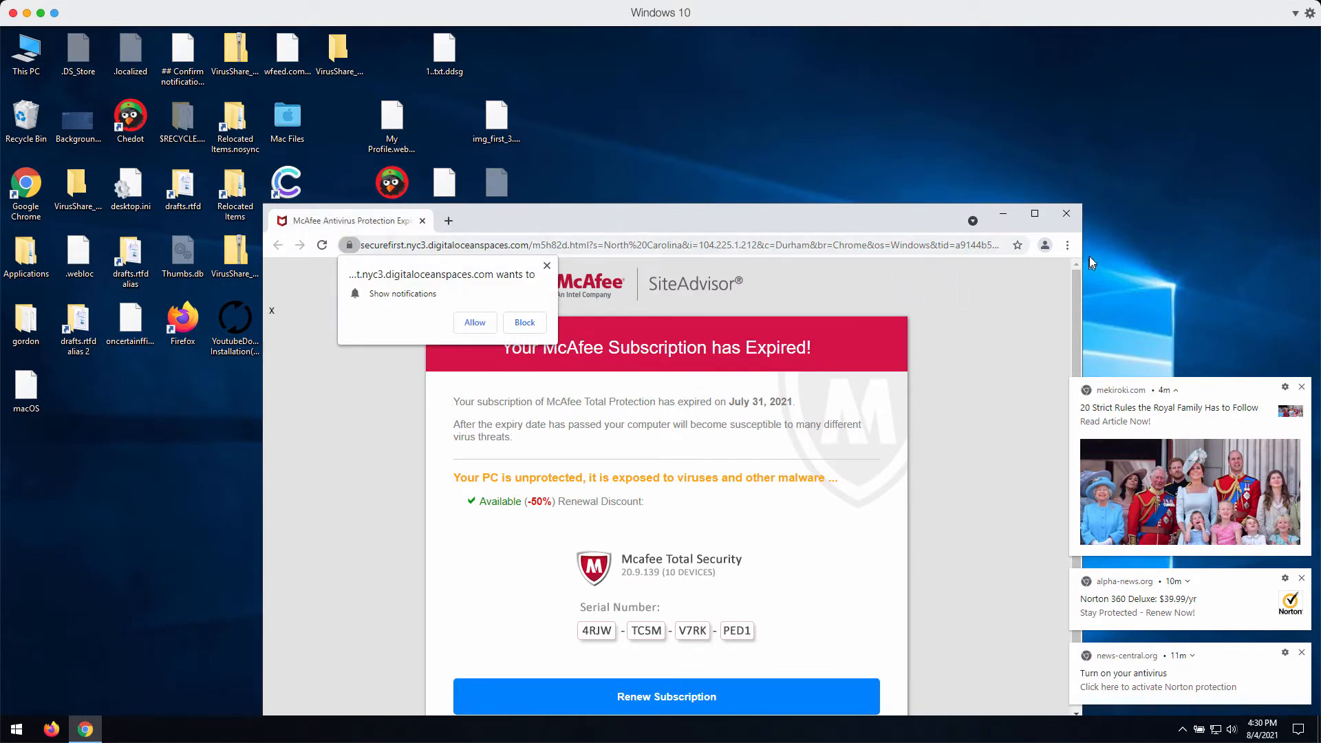
Reach Chrome Settings via the three-dot menu and scroll toward the site notification permissions
{"action": "left_click", "coordinate": [1066, 245]}
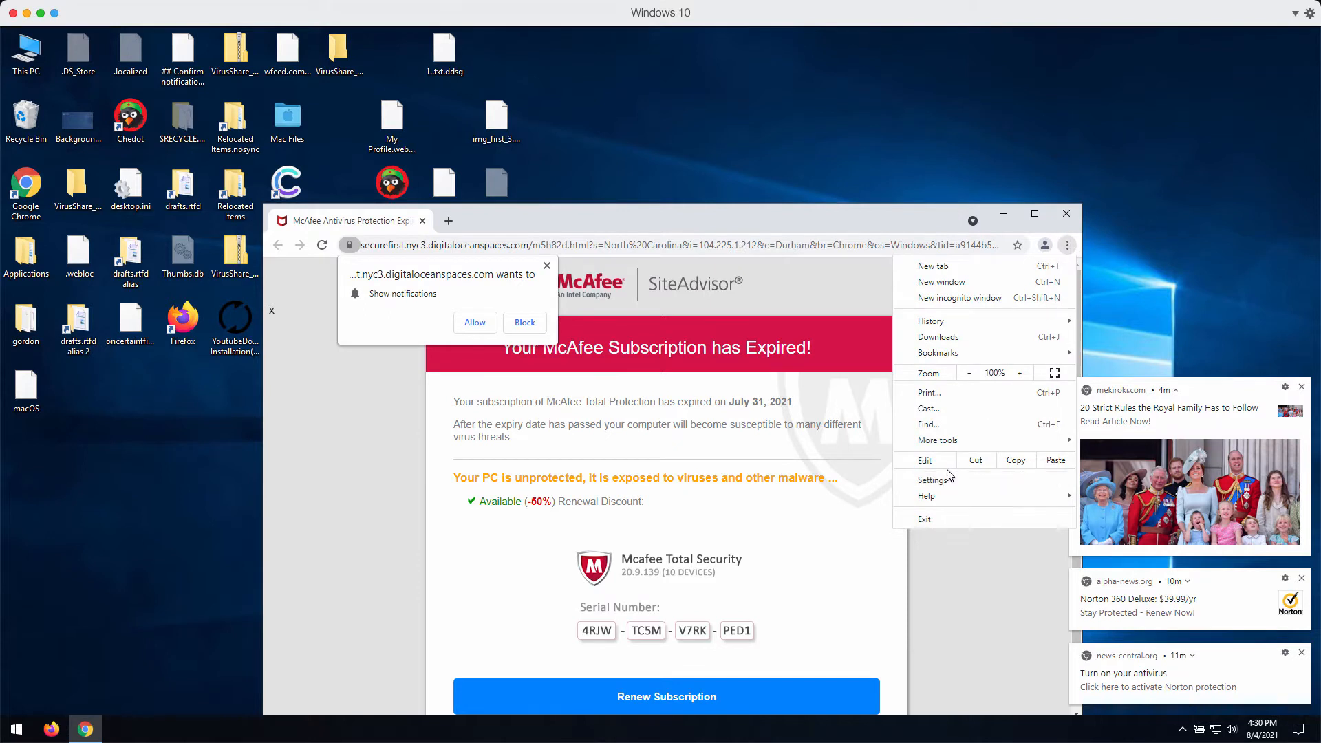
{"action": "left_click", "coordinate": [933, 479]}
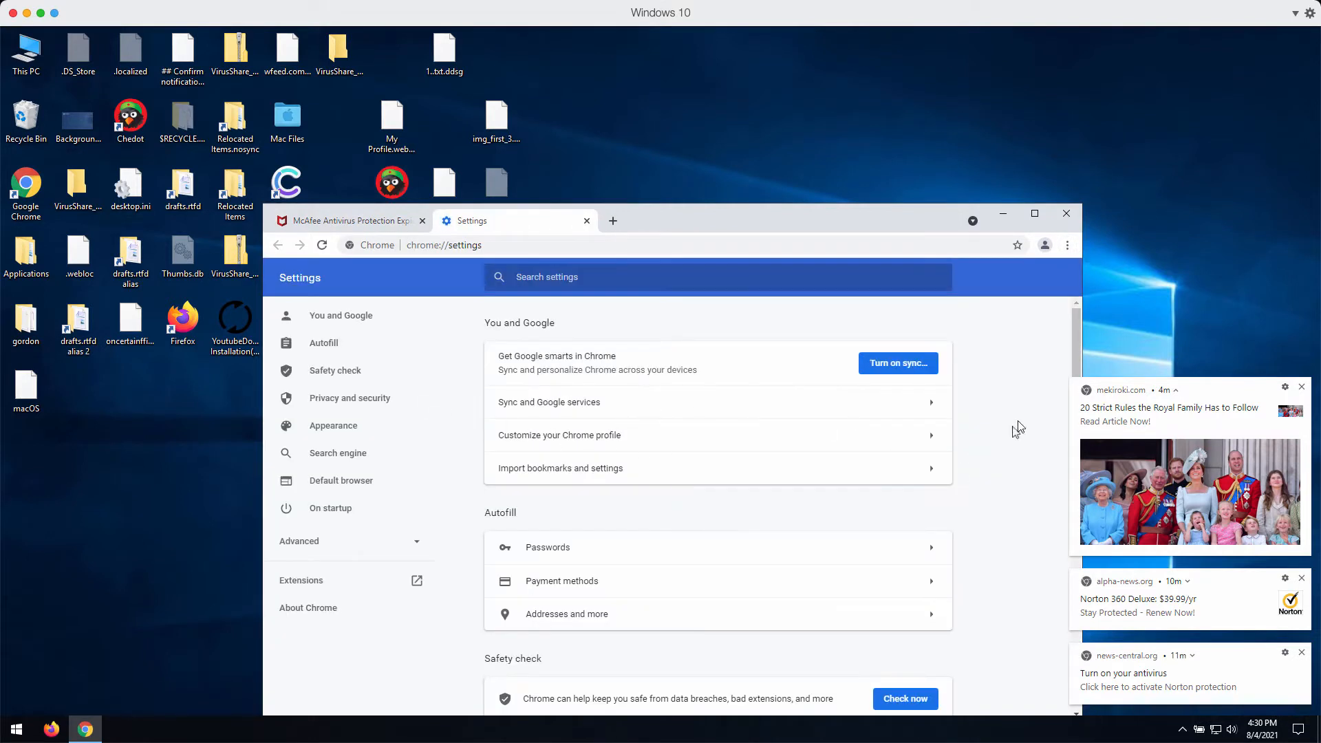
{"action": "scroll", "scroll_direction": "down", "scroll_amount": 3}
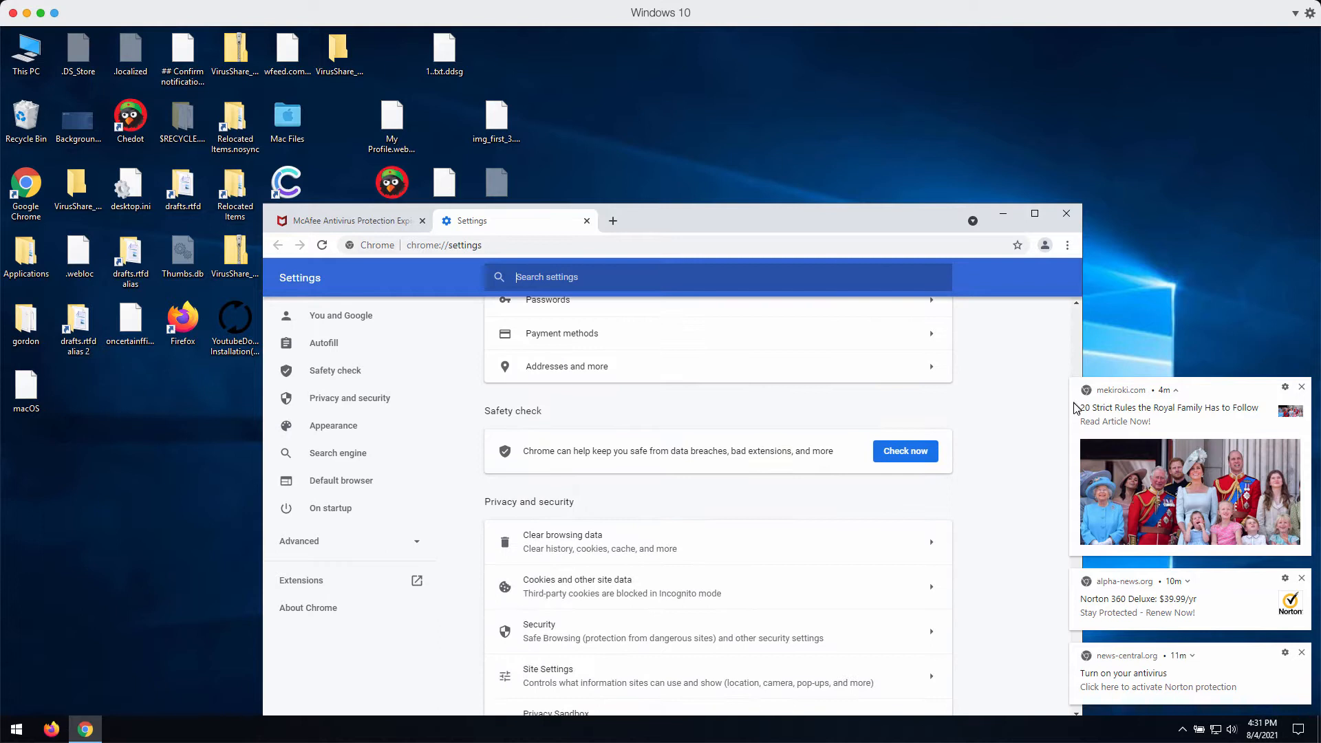
{"action": "scroll", "scroll_direction": "down", "scroll_amount": 3}
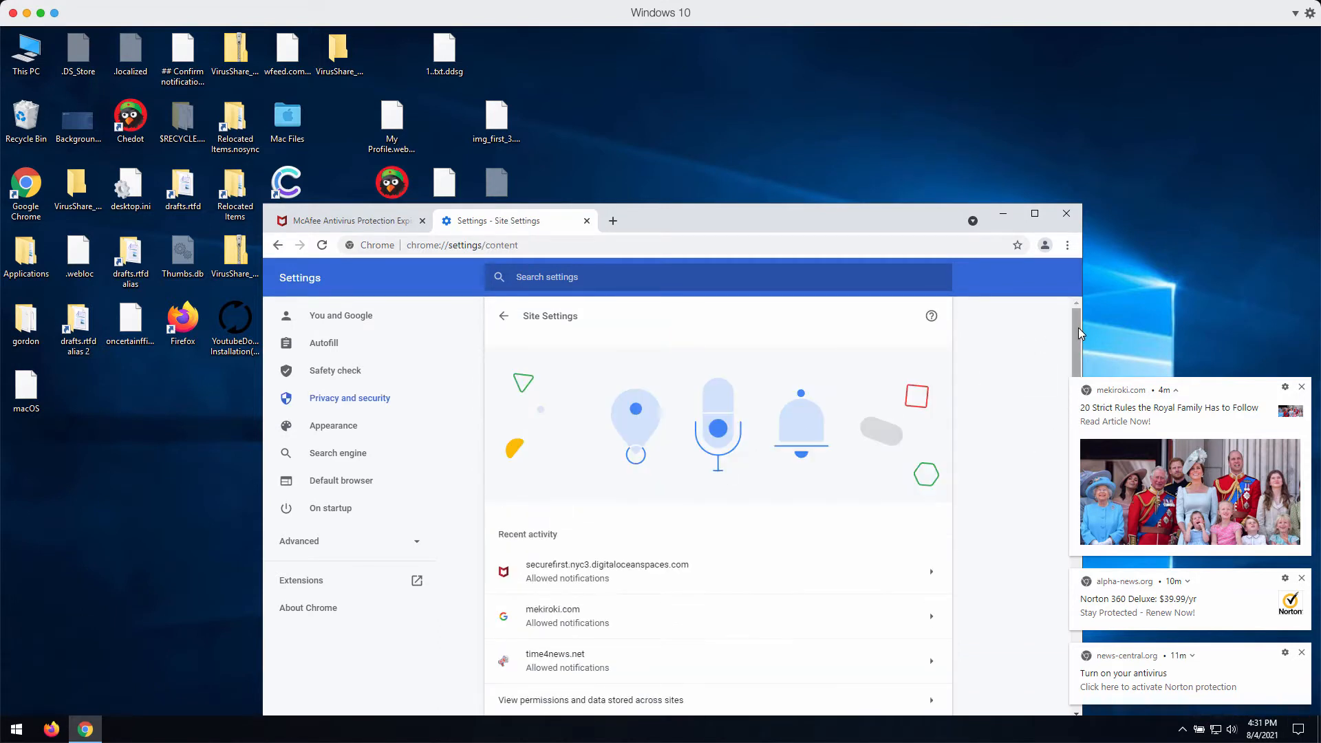
{"action": "scroll", "scroll_direction": "down", "scroll_amount": 3}
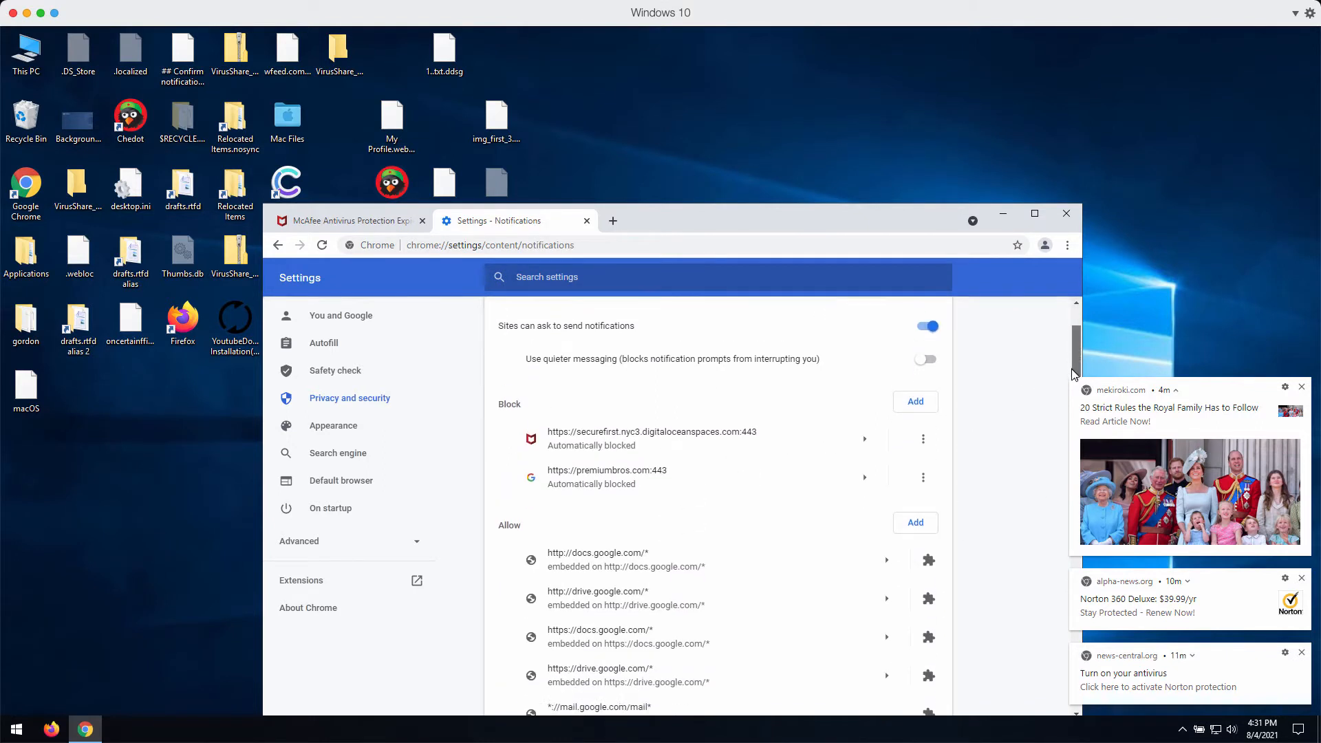
Remove besty-deals.com, alpha-news.com and the other scam sites from the allowed notifications list
{"action": "scroll", "scroll_direction": "down", "scroll_amount": 3}
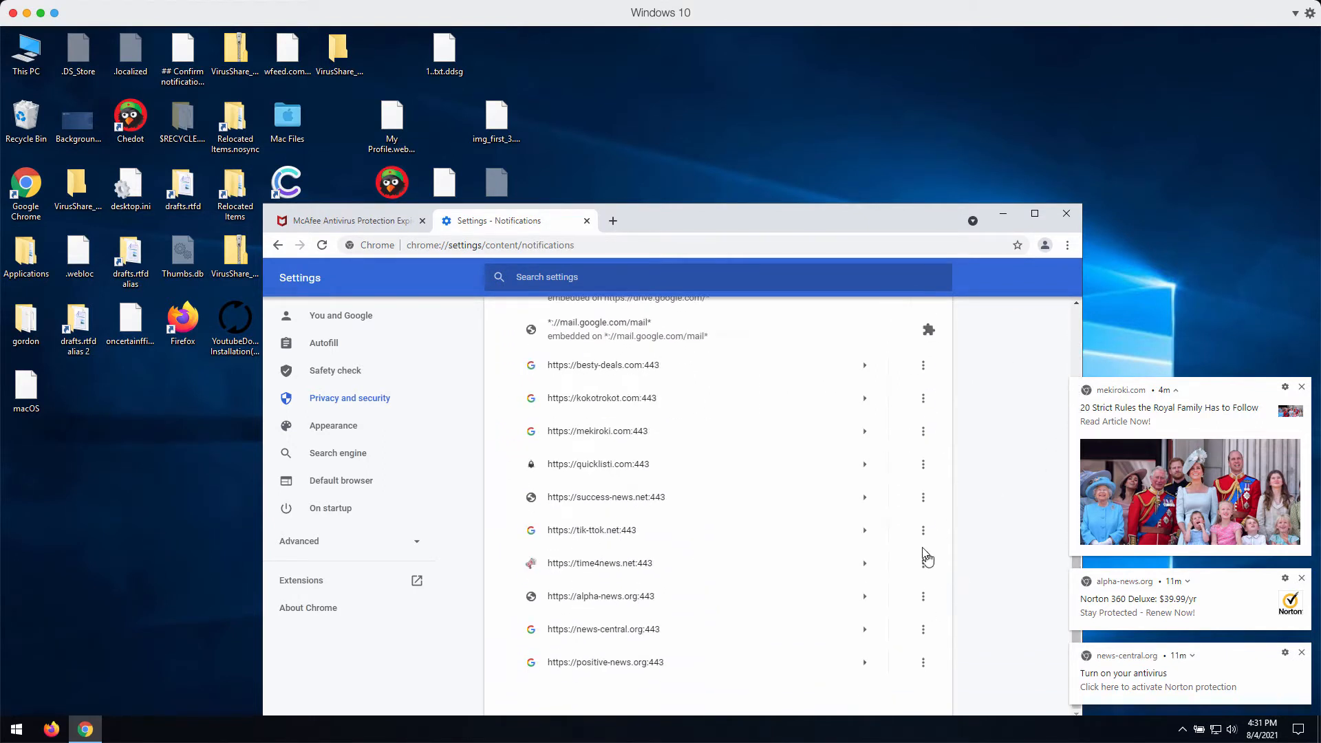
{"action": "left_click", "coordinate": [921, 365]}
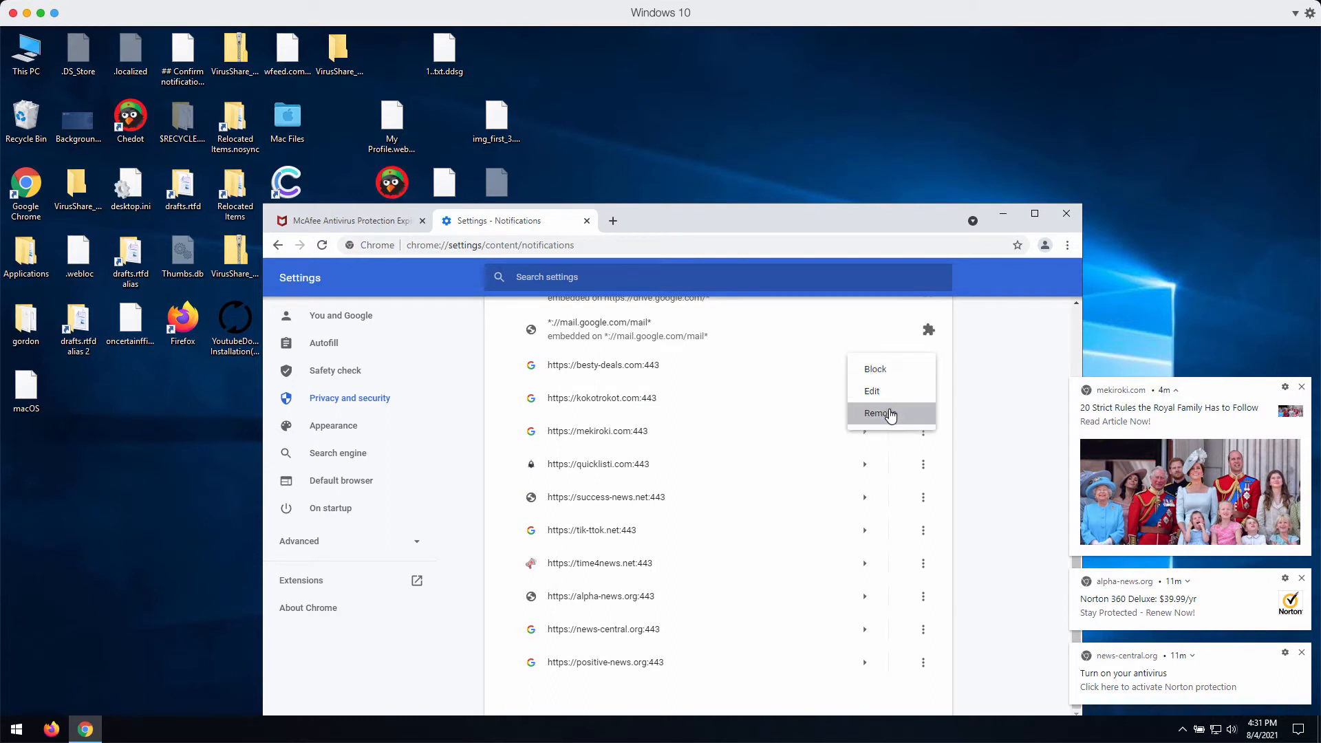
{"action": "left_click", "coordinate": [879, 413]}
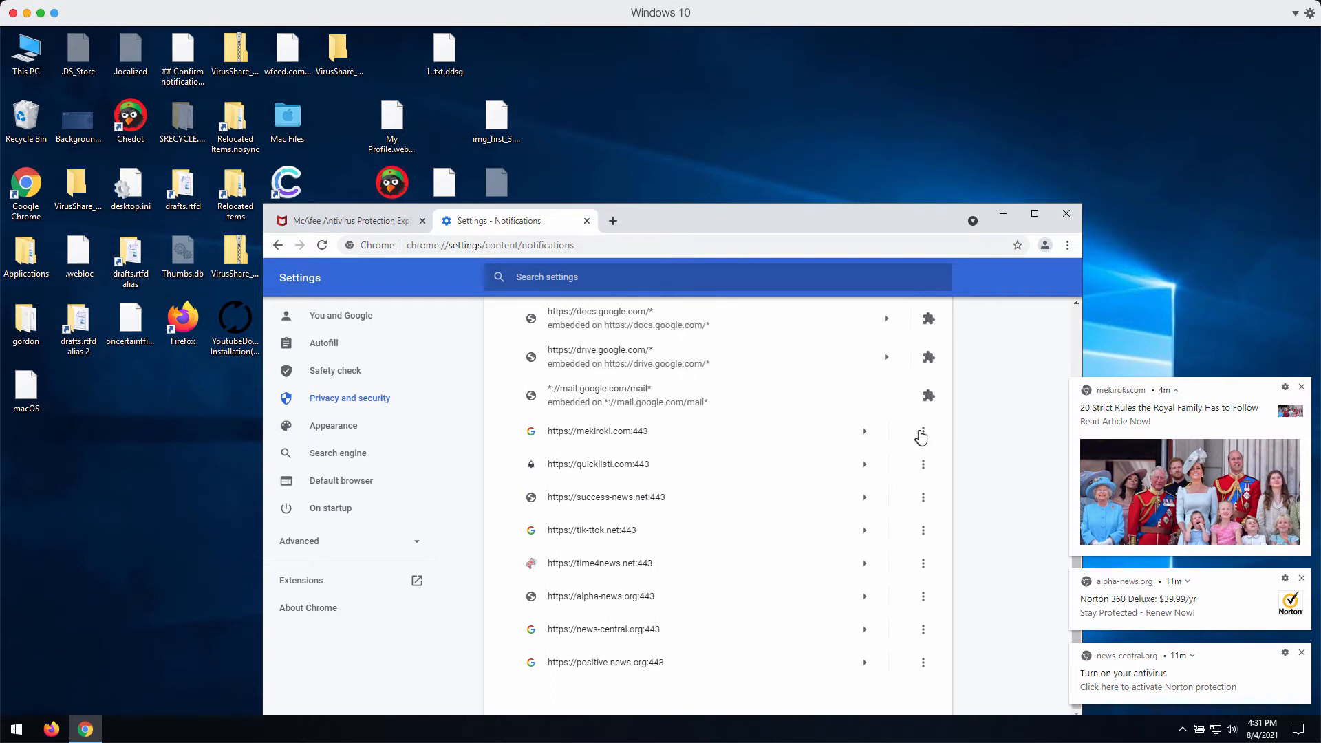
{"action": "left_click", "coordinate": [922, 431]}
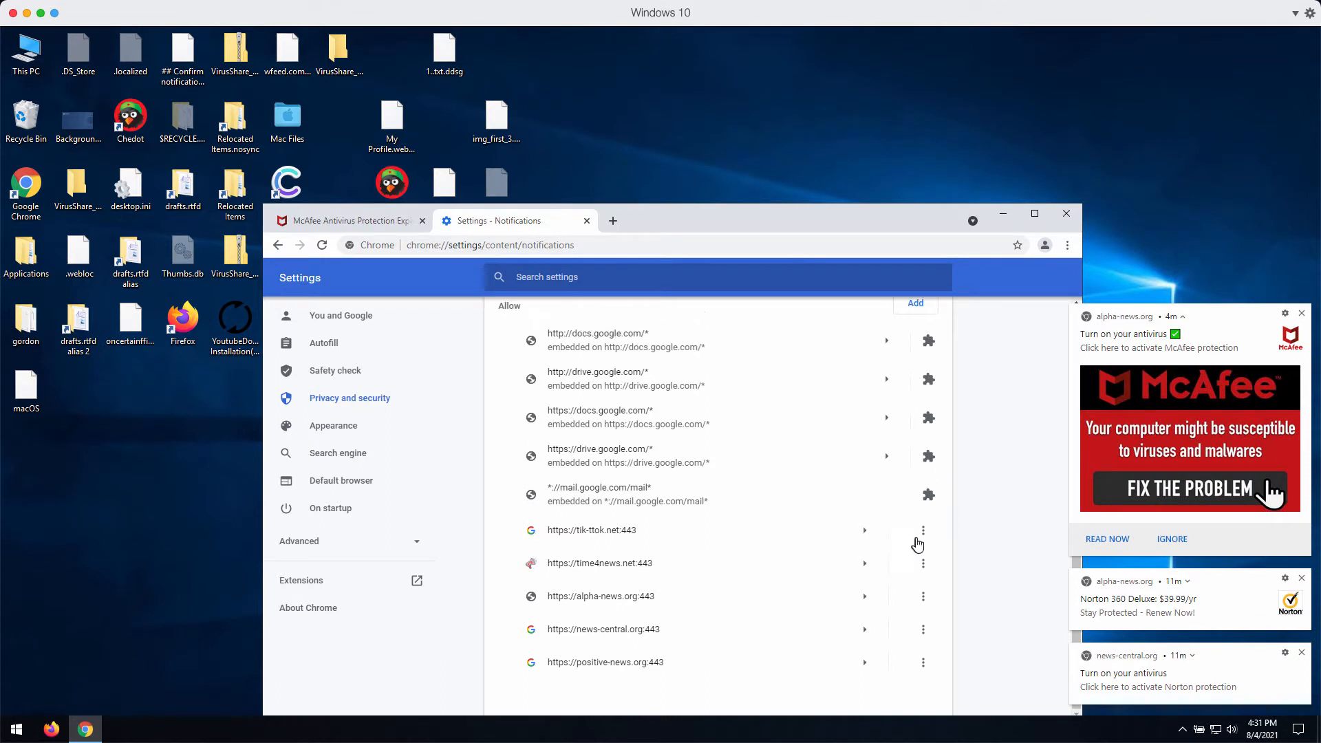
{"action": "left_click", "coordinate": [923, 529]}
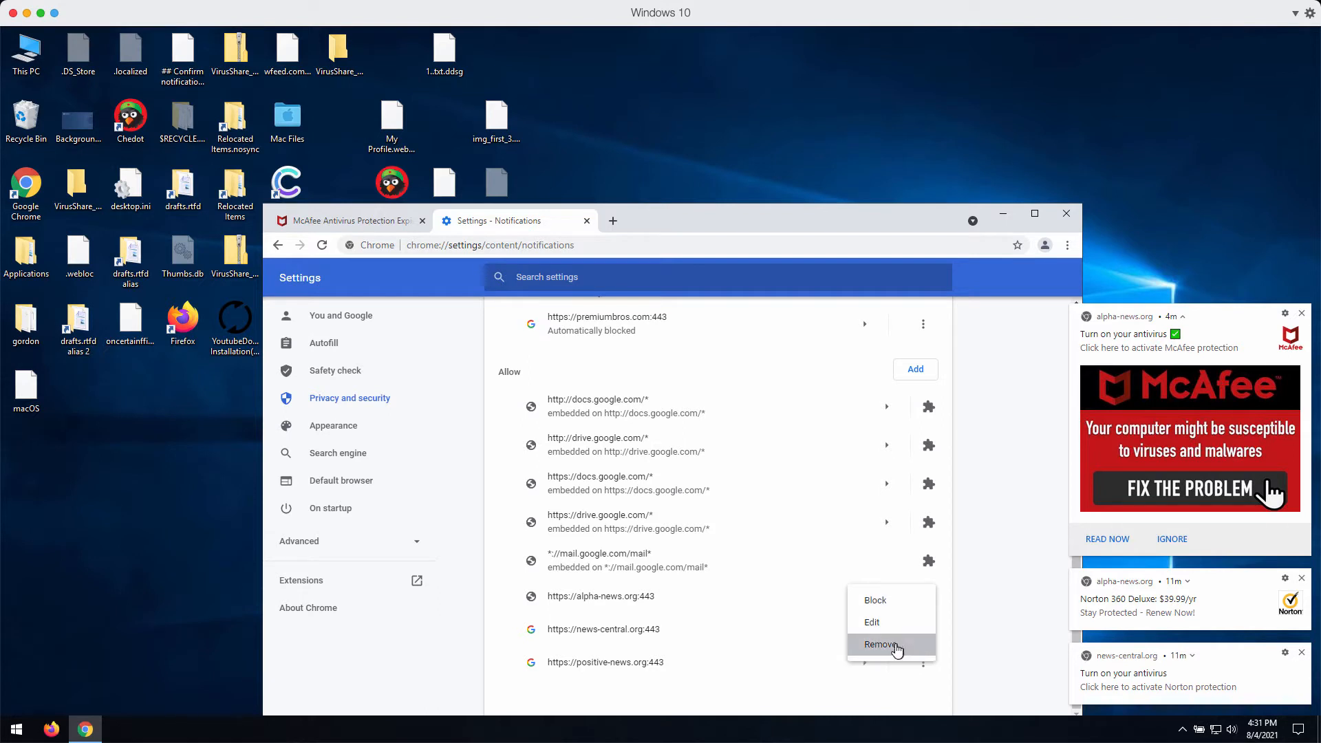
{"action": "left_click", "coordinate": [879, 644]}
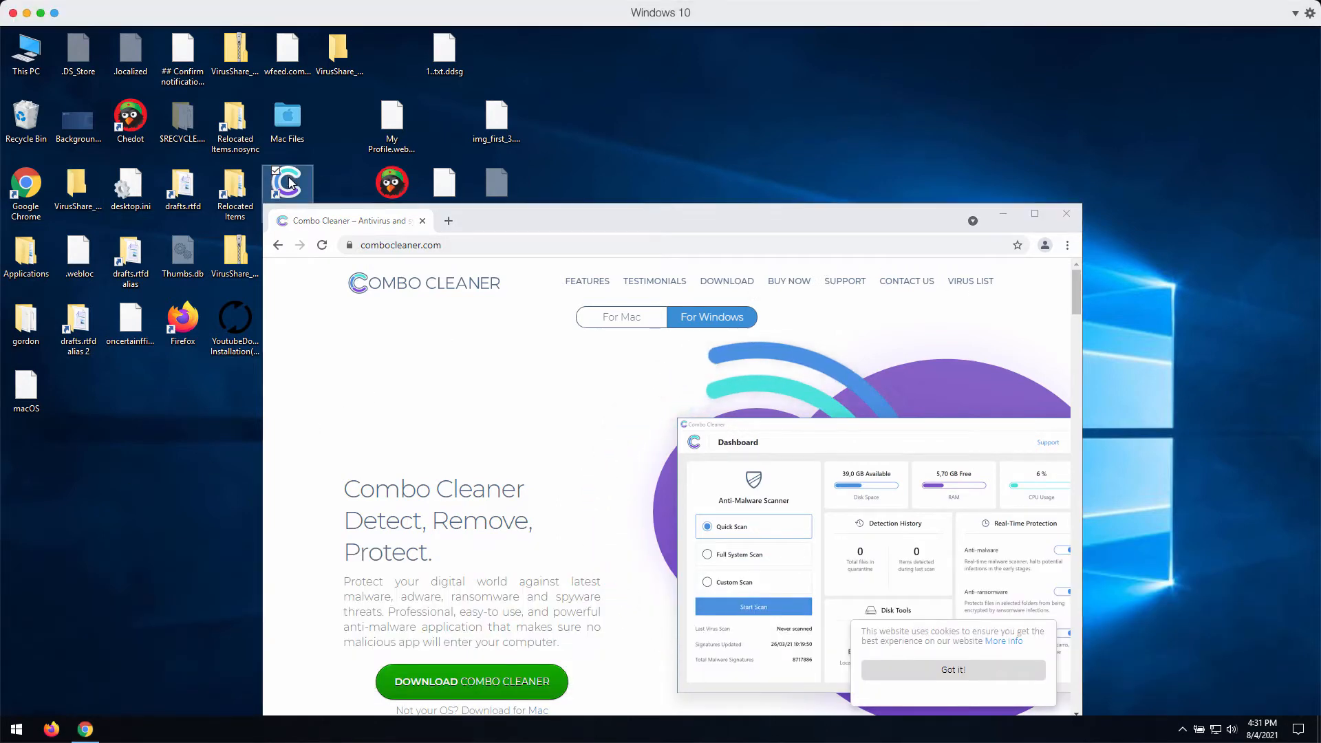
Go to combocleaner.com and select the For Windows product page
{"action": "left_click", "coordinate": [288, 183]}
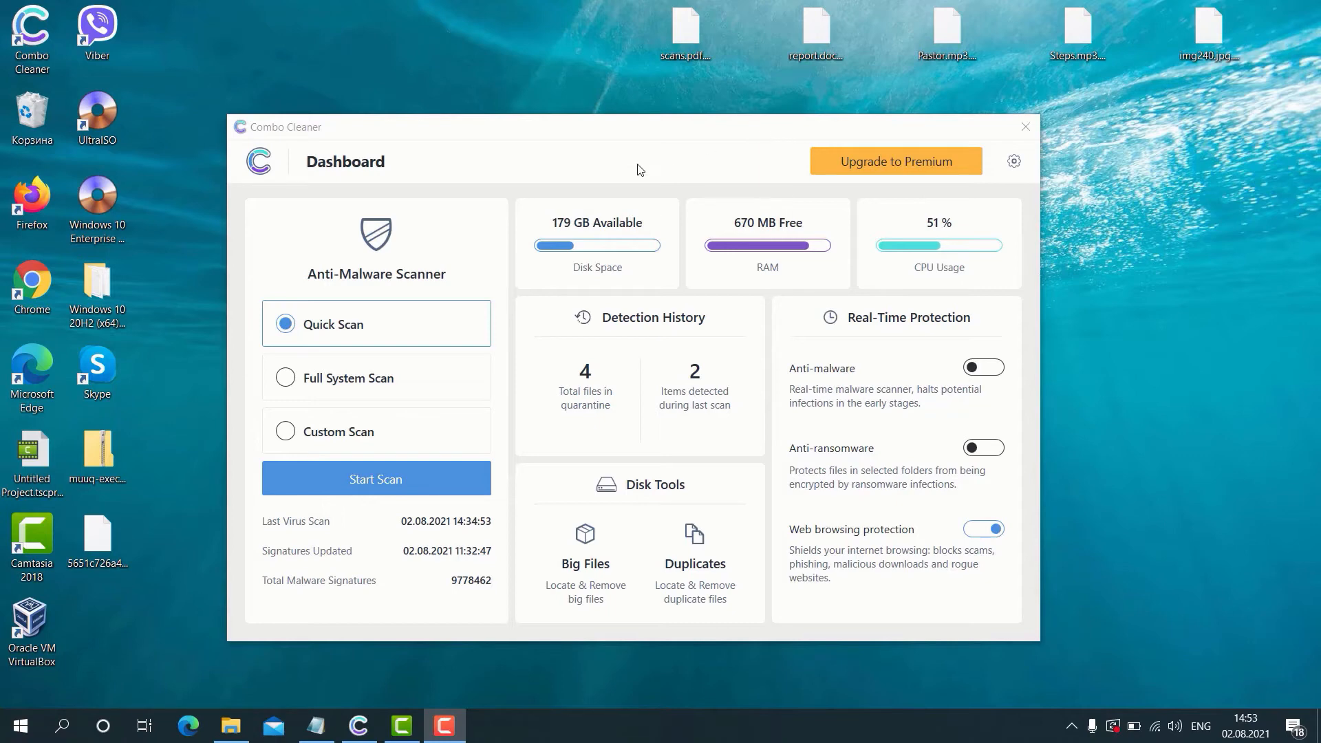
{"action": "mouse_move", "coordinate": [679, 136]}
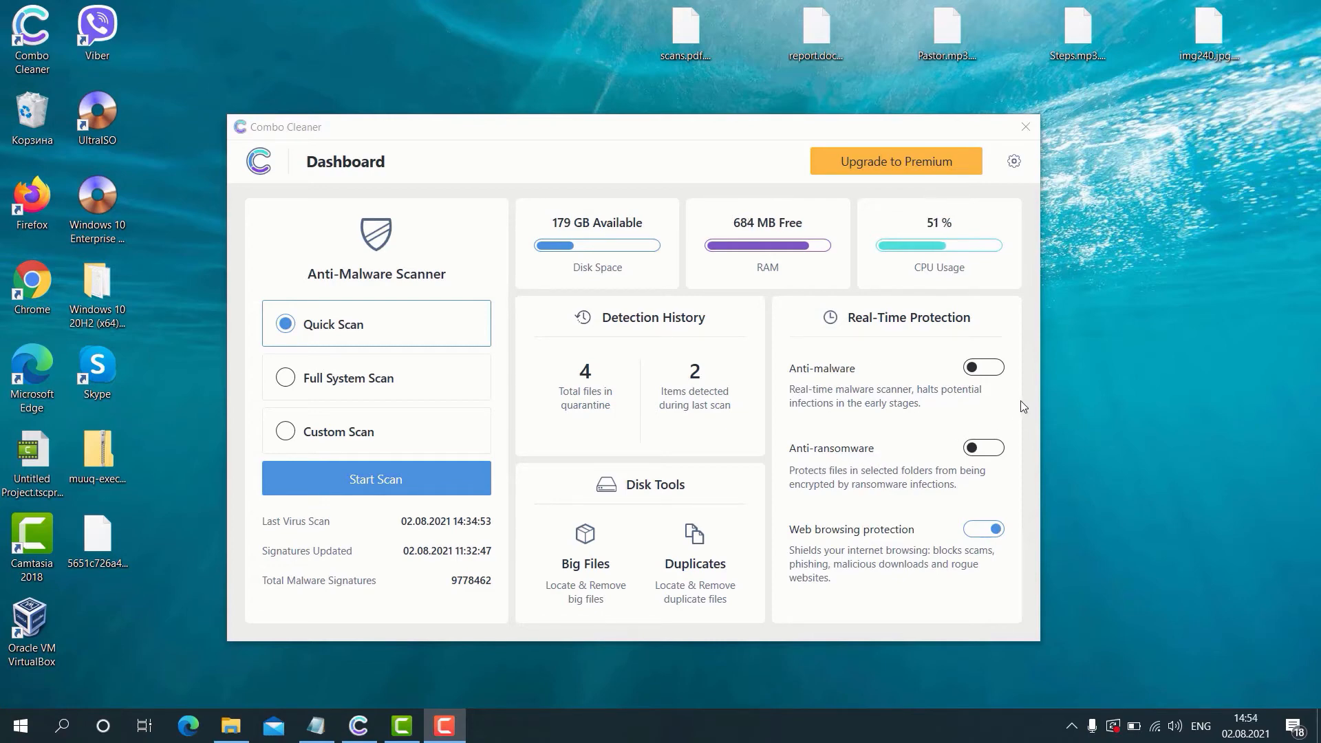
{"action": "mouse_move", "coordinate": [884, 374]}
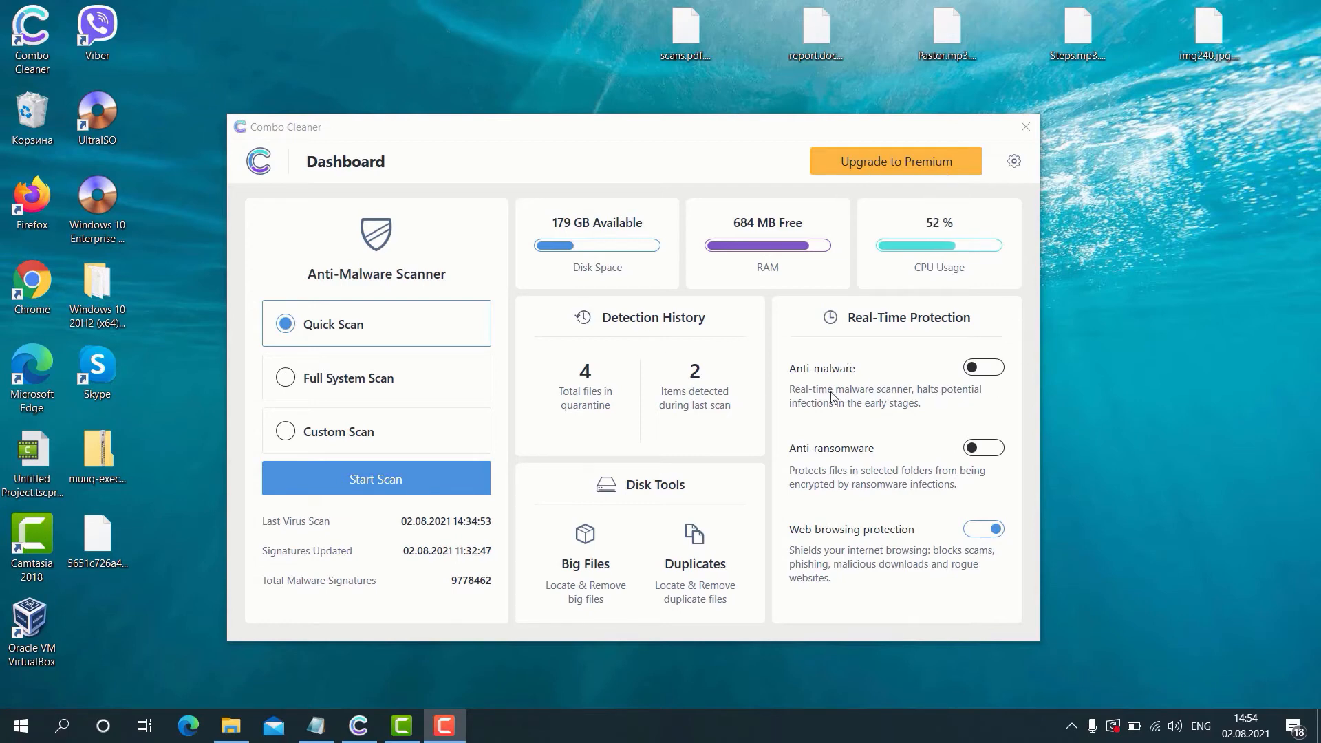
{"action": "mouse_move", "coordinate": [892, 407]}
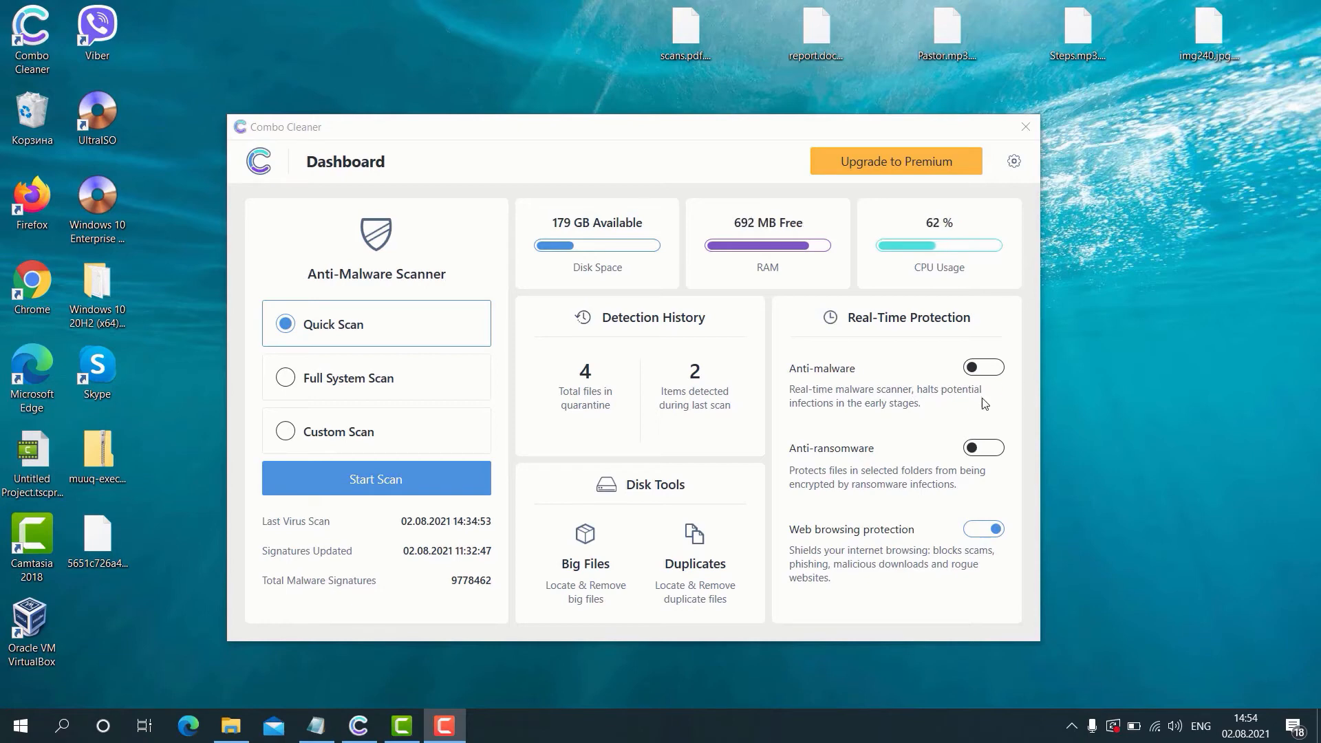
{"action": "mouse_move", "coordinate": [897, 425]}
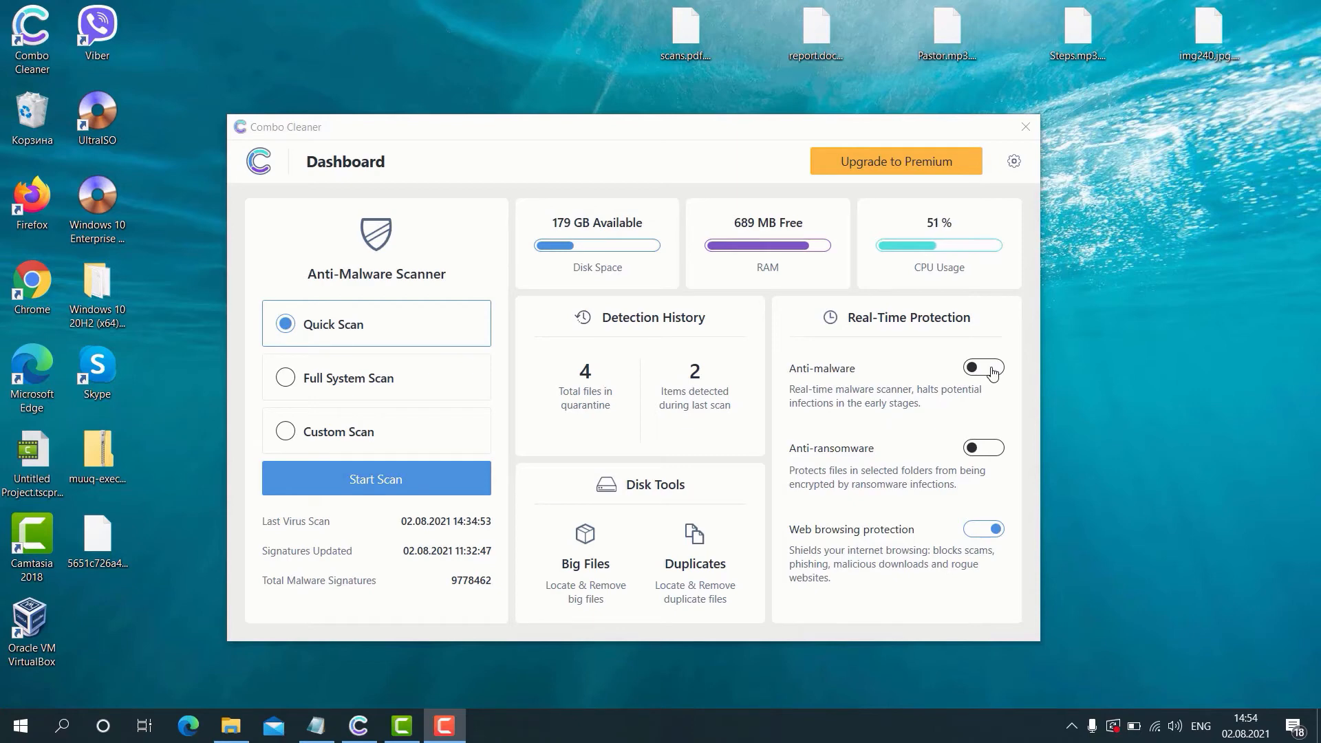
Turn on real-time anti-malware protection and bring up the anti-ransomware settings
{"action": "left_click", "coordinate": [983, 367]}
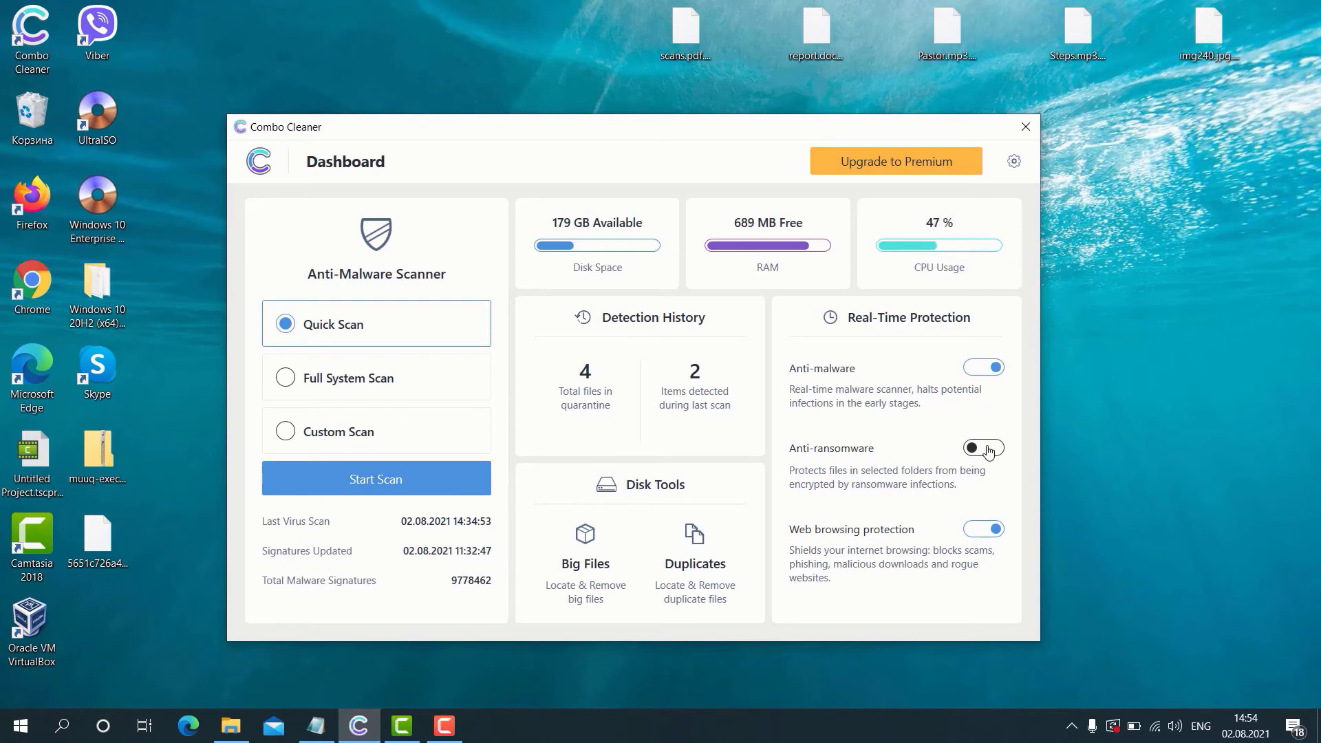
{"action": "left_click", "coordinate": [982, 449]}
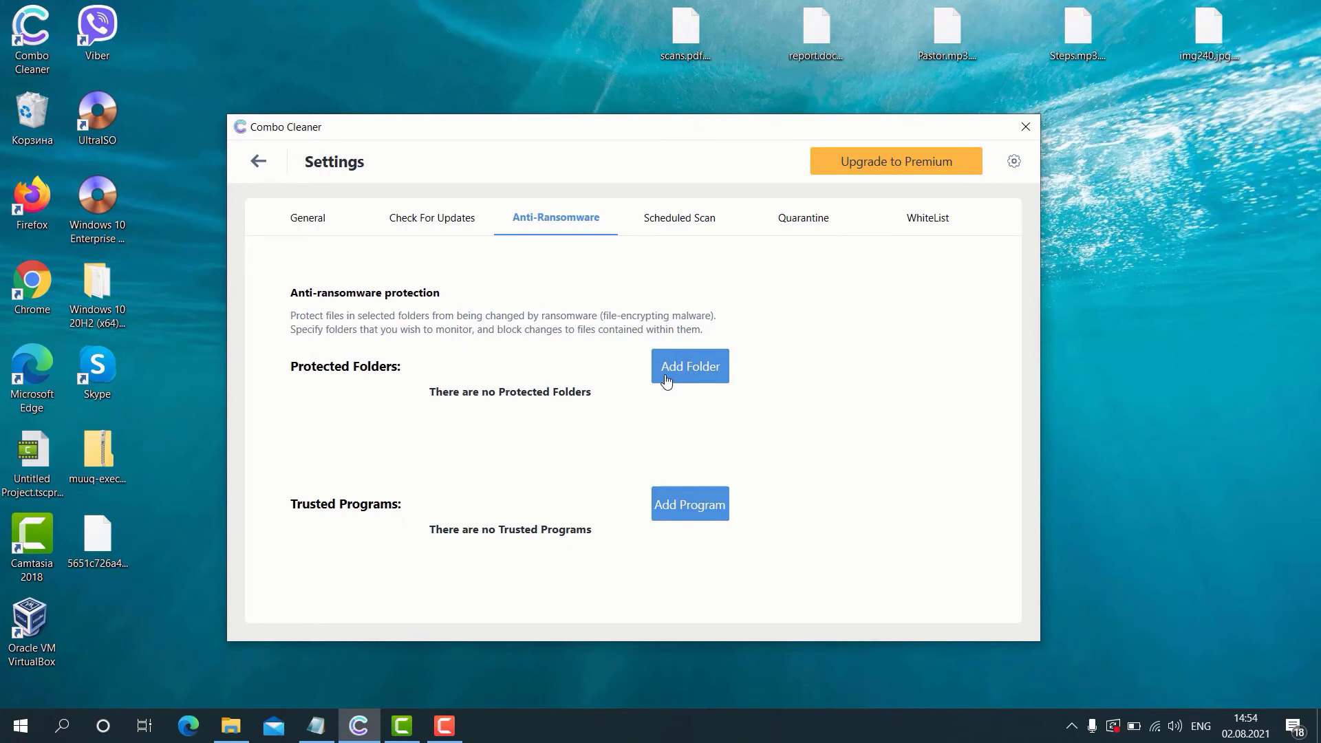
{"action": "mouse_move", "coordinate": [566, 350]}
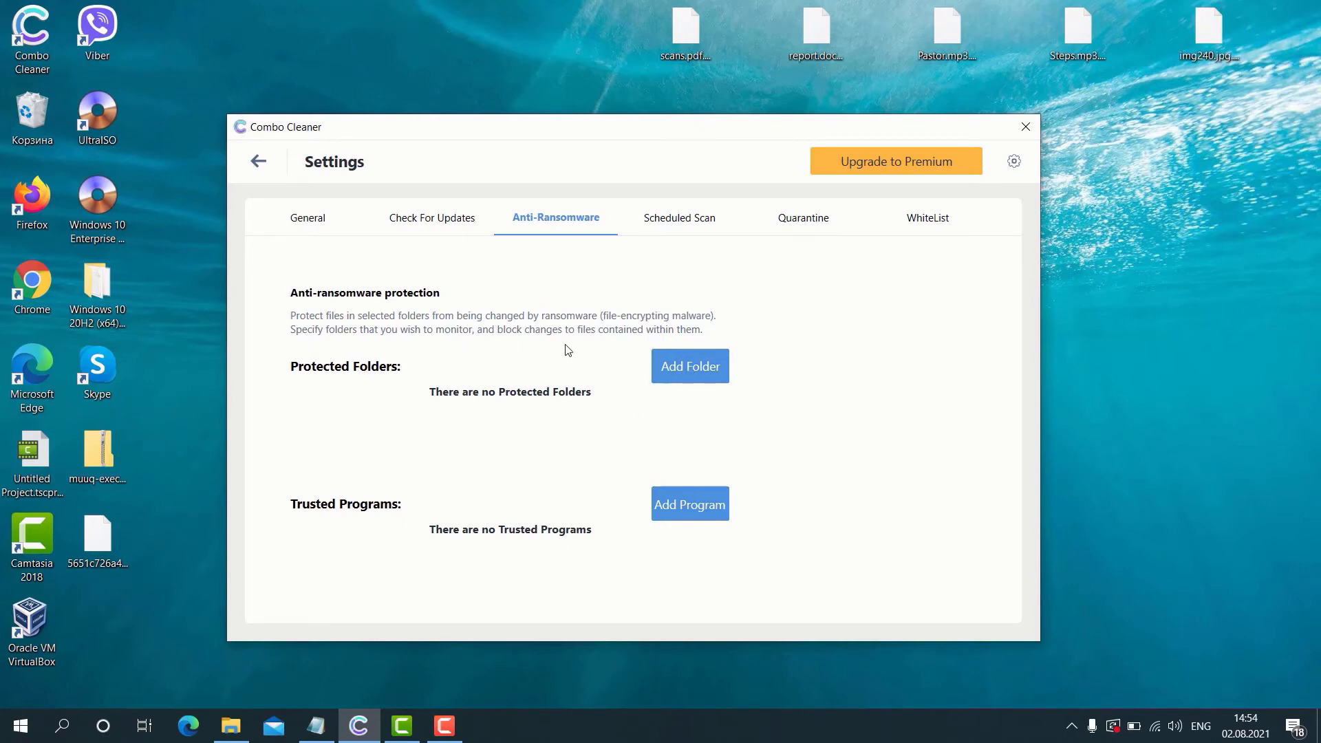
{"action": "mouse_move", "coordinate": [681, 297]}
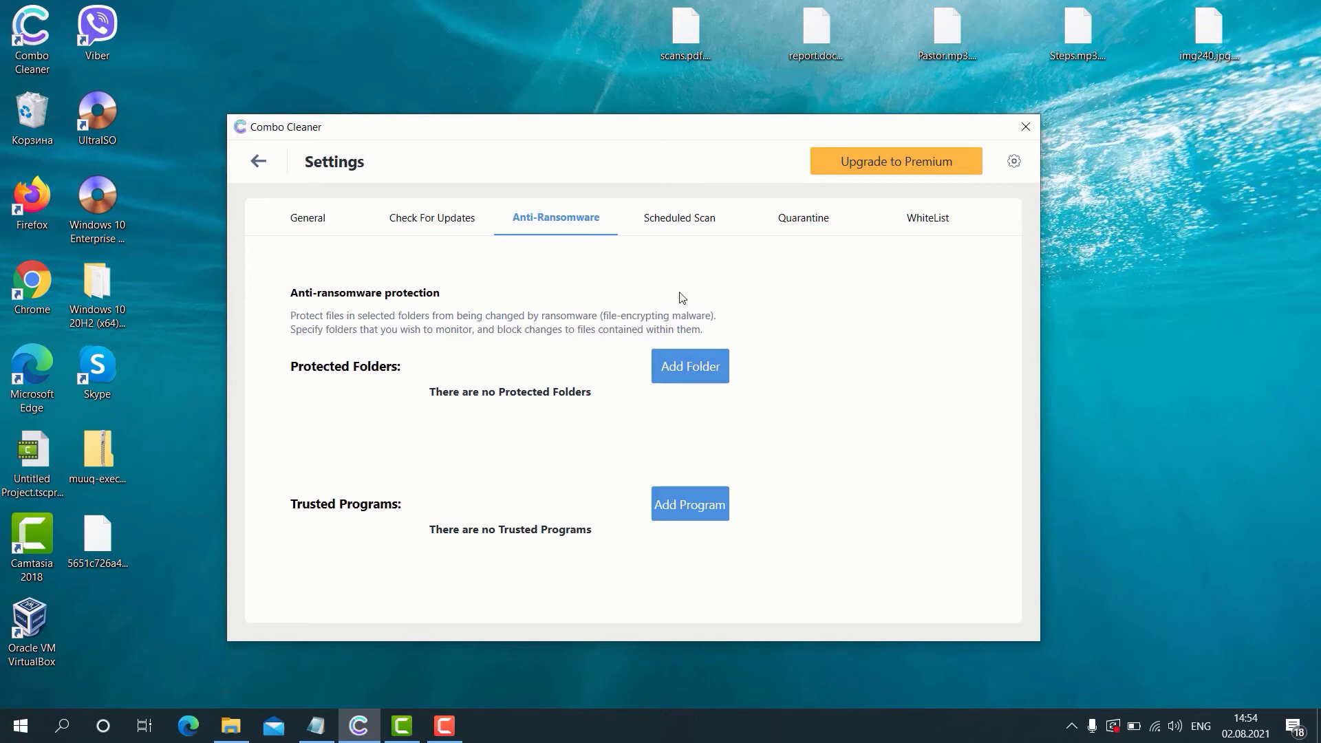
{"action": "mouse_move", "coordinate": [466, 336]}
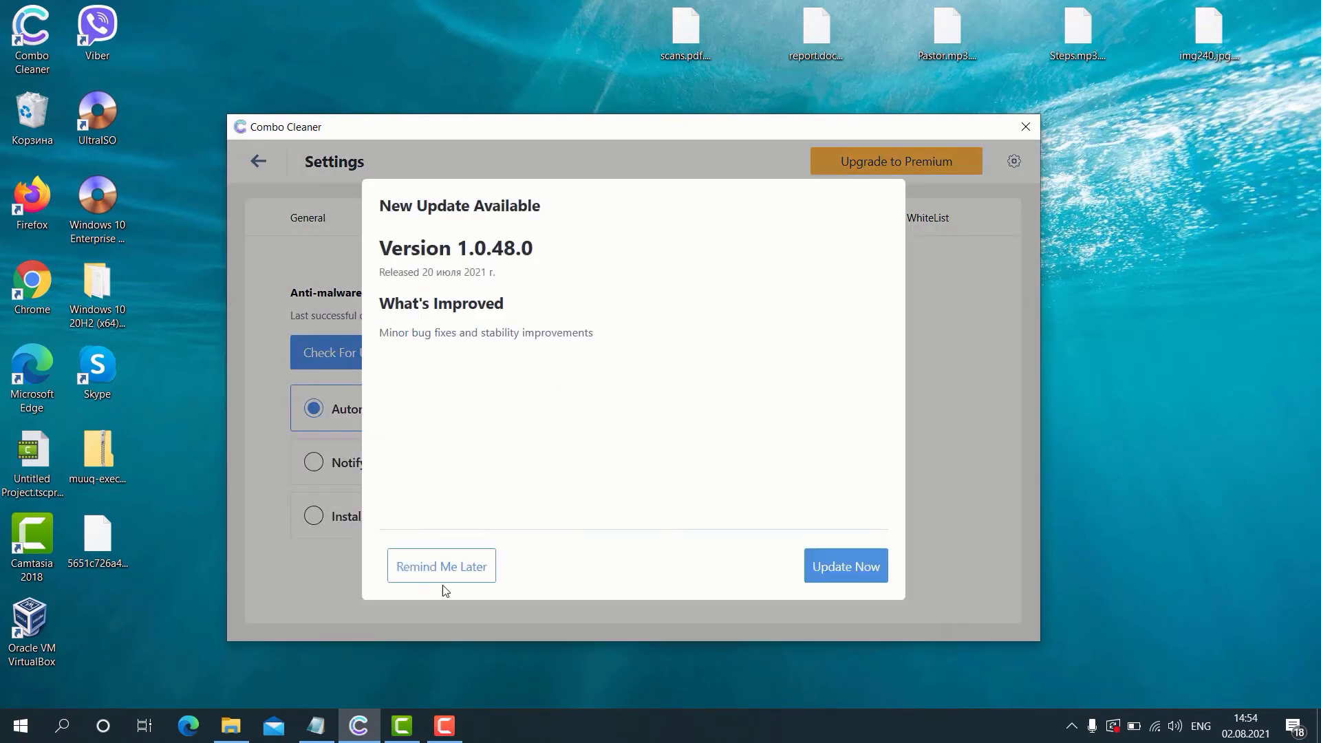
Postpone the 1.0.48.0 update with a 30-minute reminder and return to the dashboard via General
{"action": "left_click", "coordinate": [440, 565]}
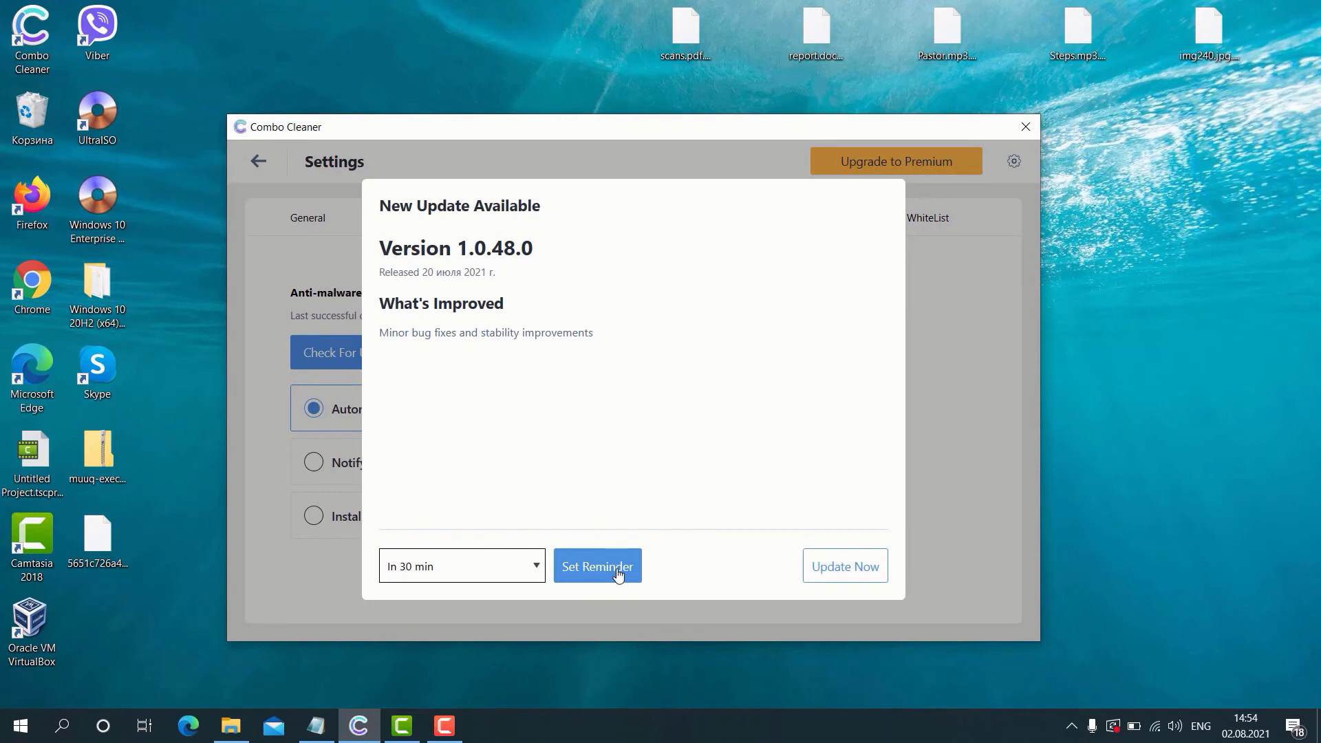
{"action": "left_click", "coordinate": [597, 565]}
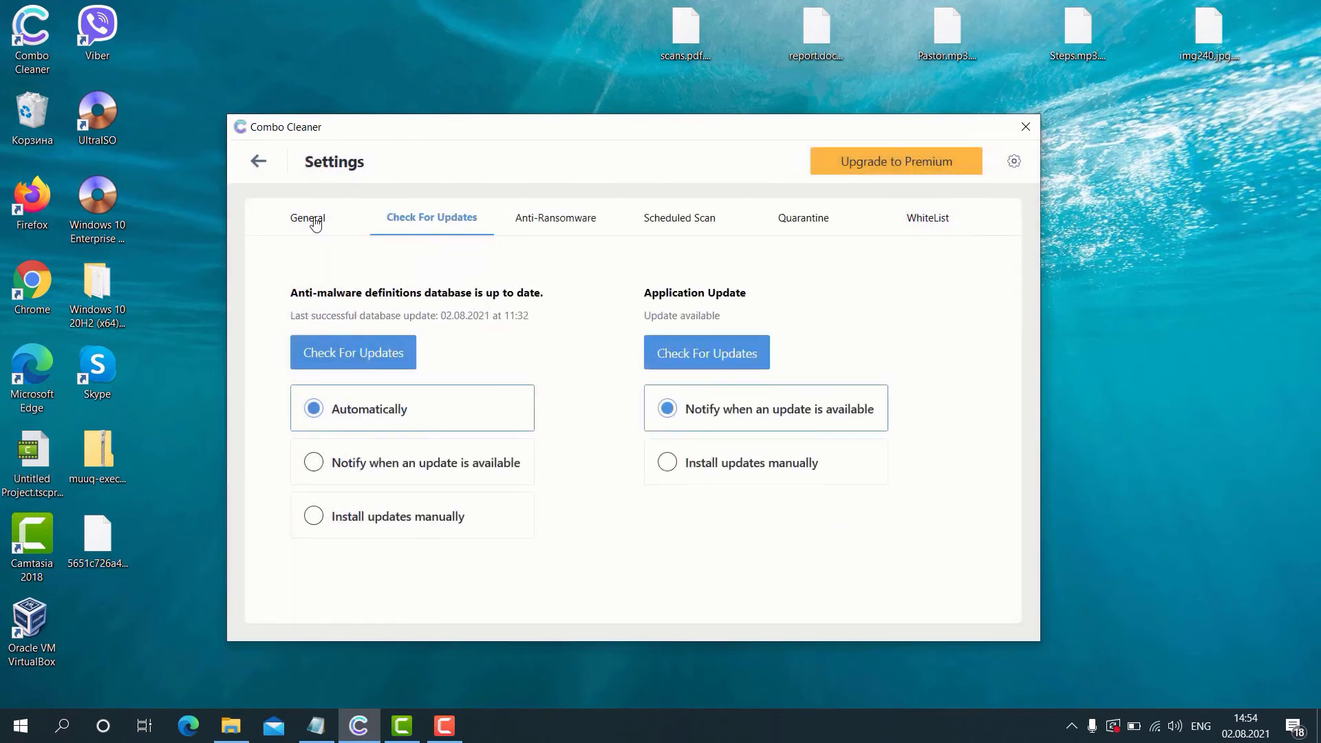
{"action": "left_click", "coordinate": [307, 217]}
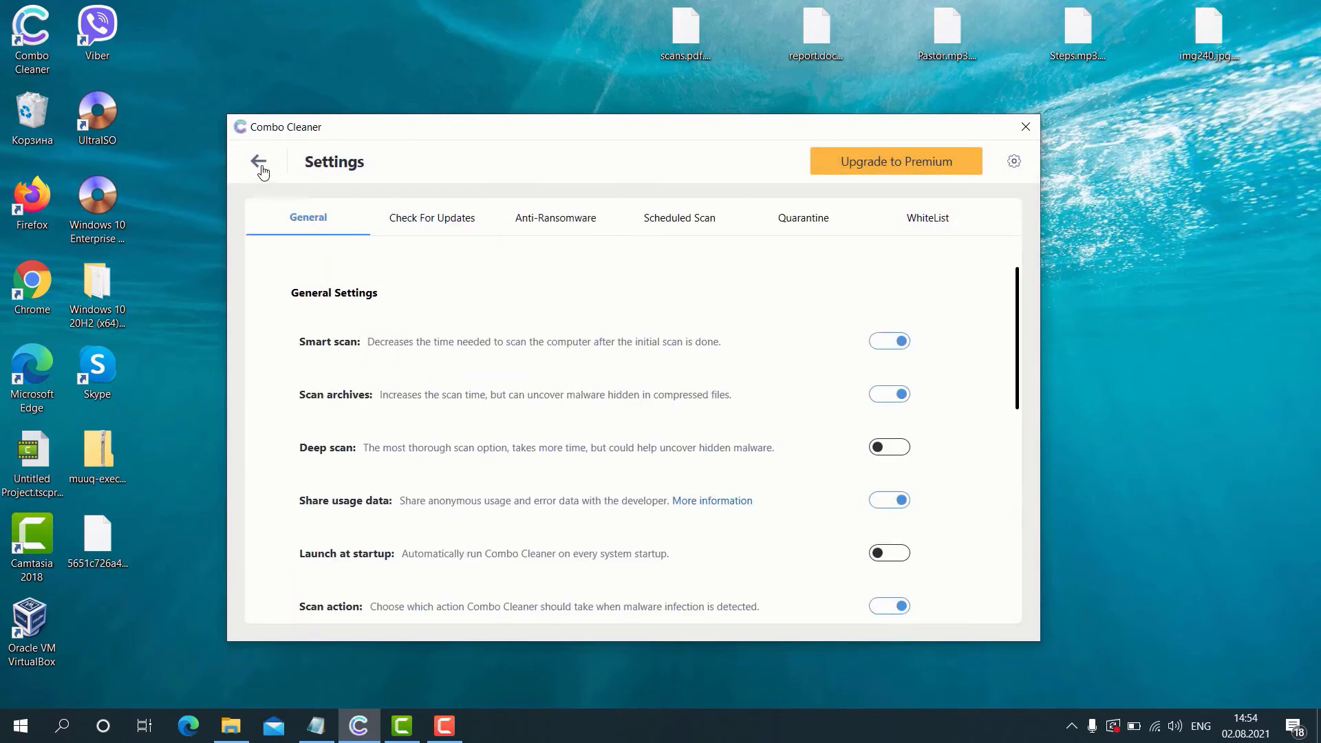
{"action": "left_click", "coordinate": [260, 162]}
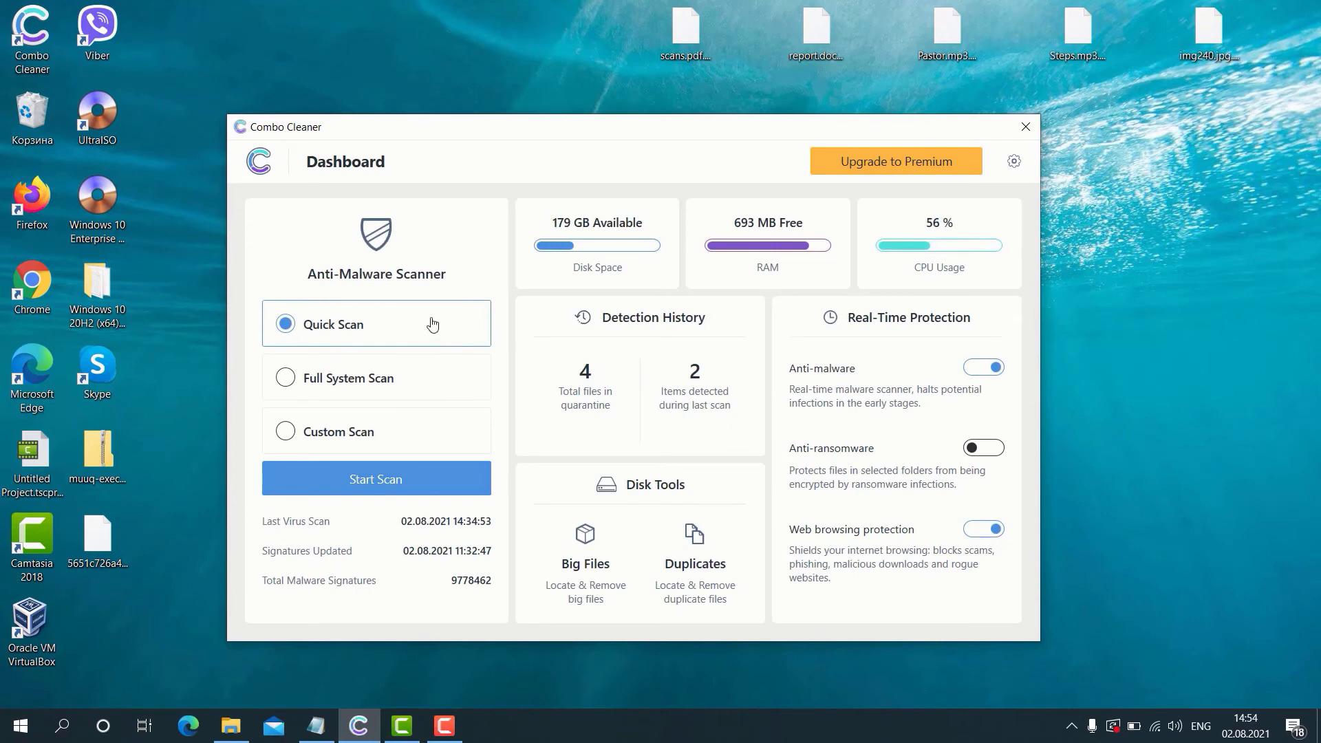
{"action": "left_click", "coordinate": [375, 478]}
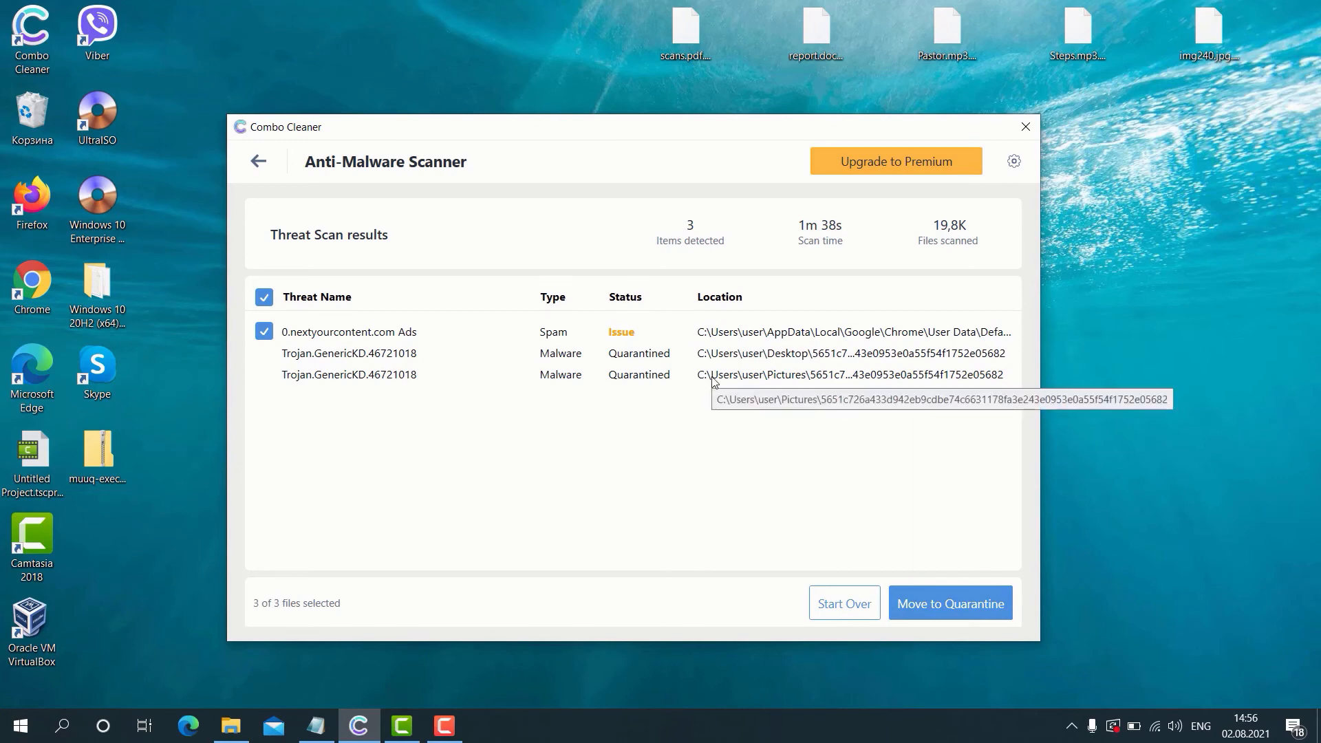
{"action": "mouse_move", "coordinate": [585, 343]}
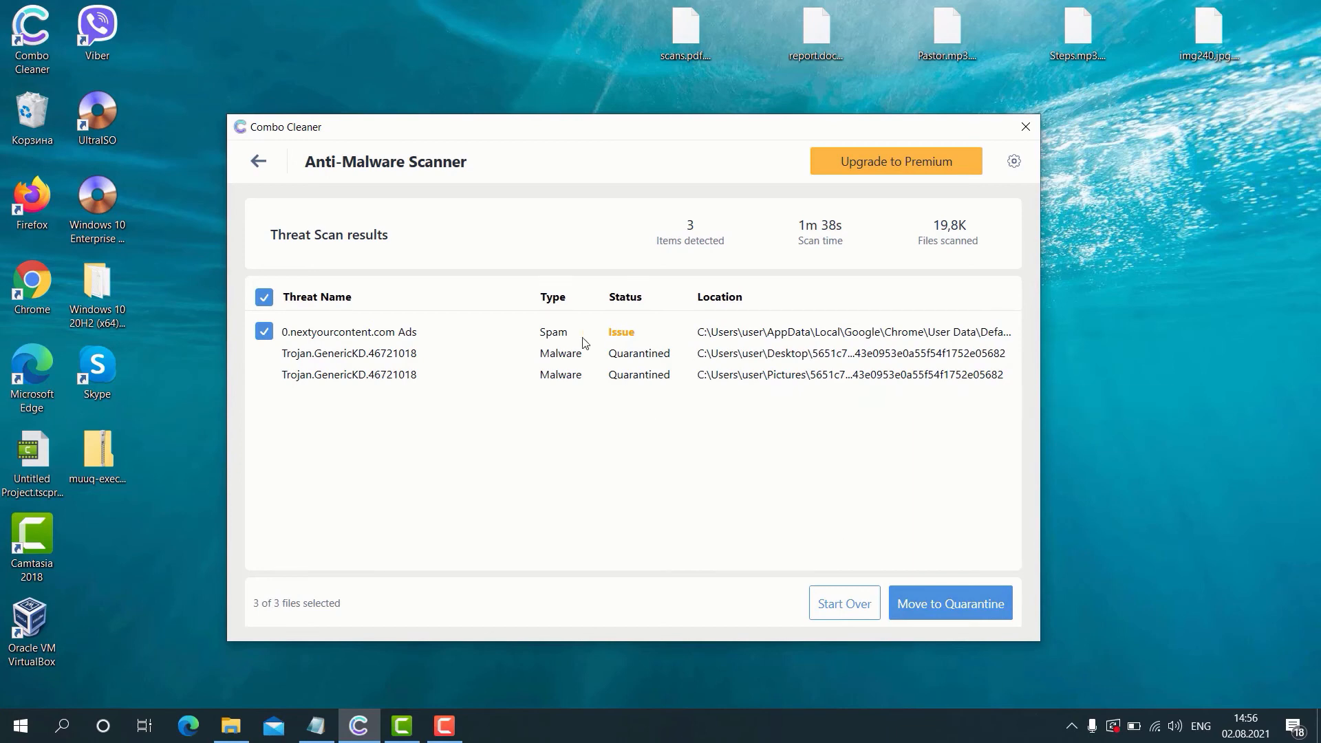